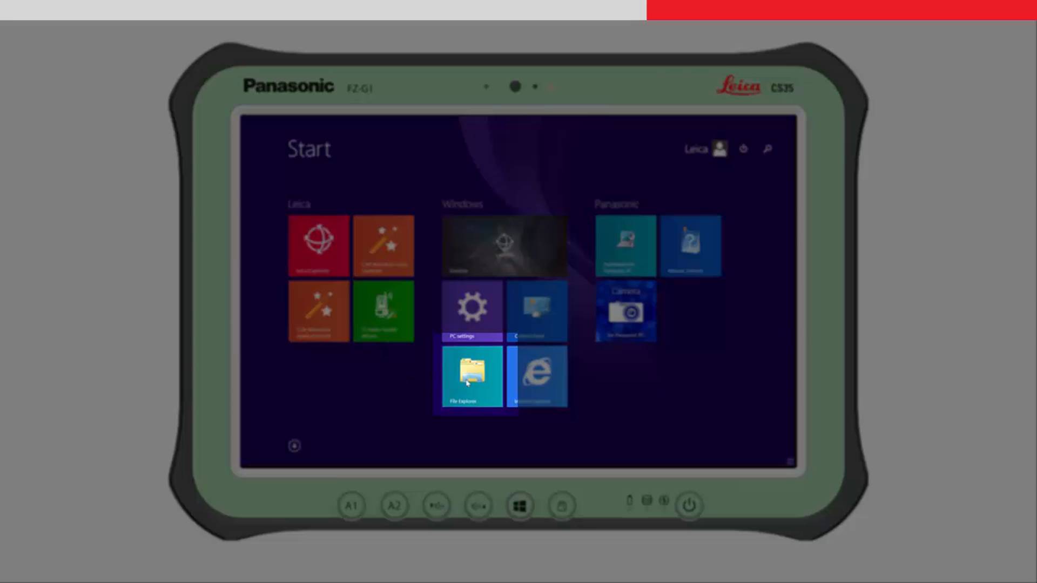
# - Open the IgsVersion text file from the Windows (C:) drive to read it
pyautogui.click(470, 378)
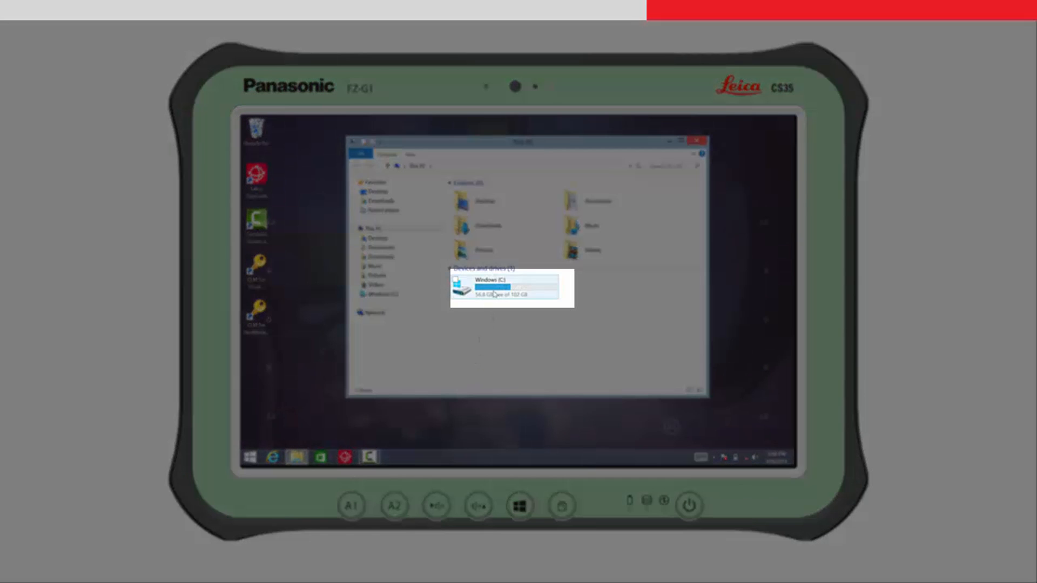
pyautogui.doubleClick(503, 290)
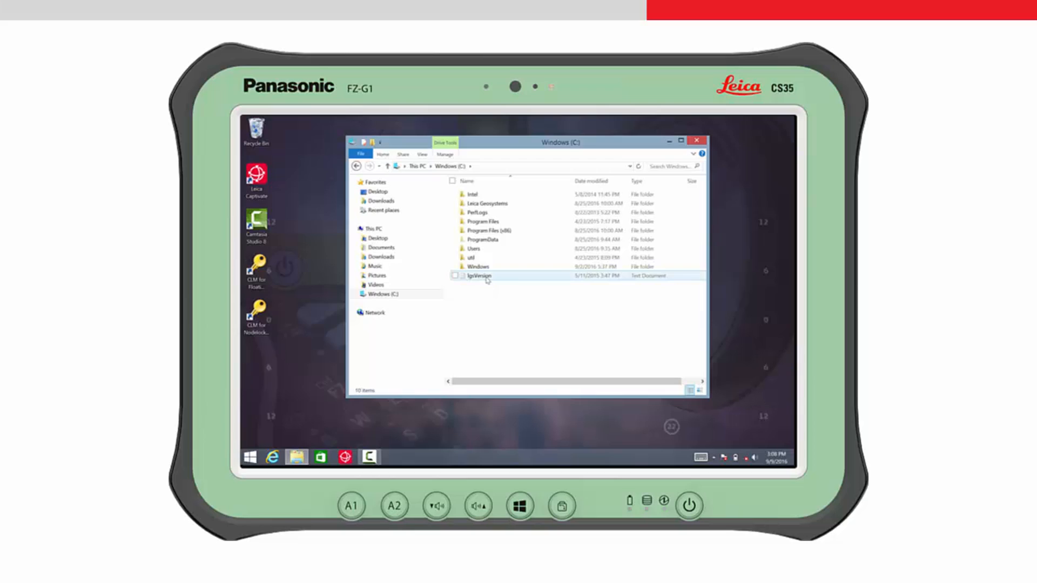
pyautogui.click(480, 275)
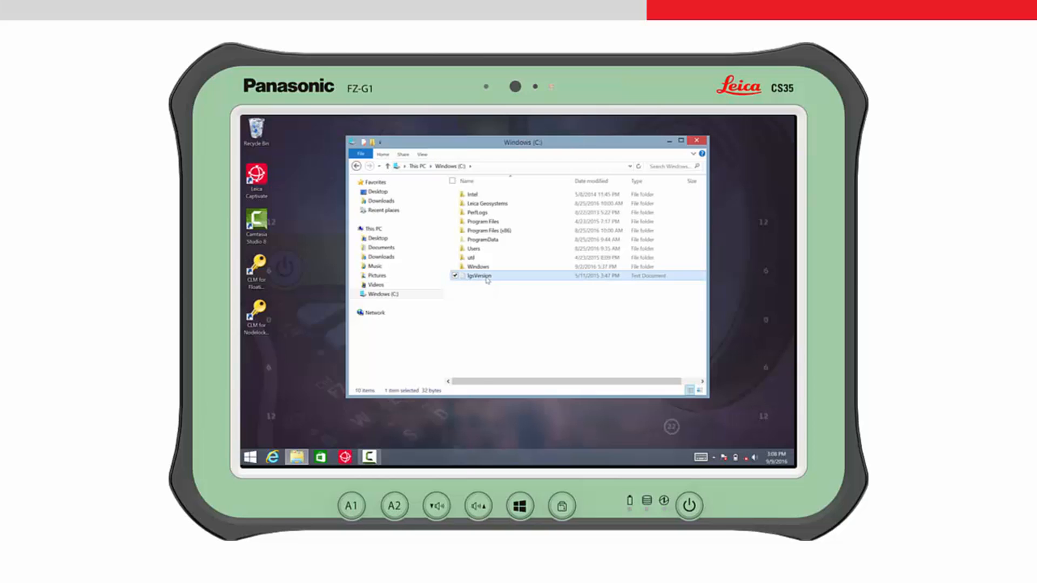
pyautogui.rightClick(480, 276)
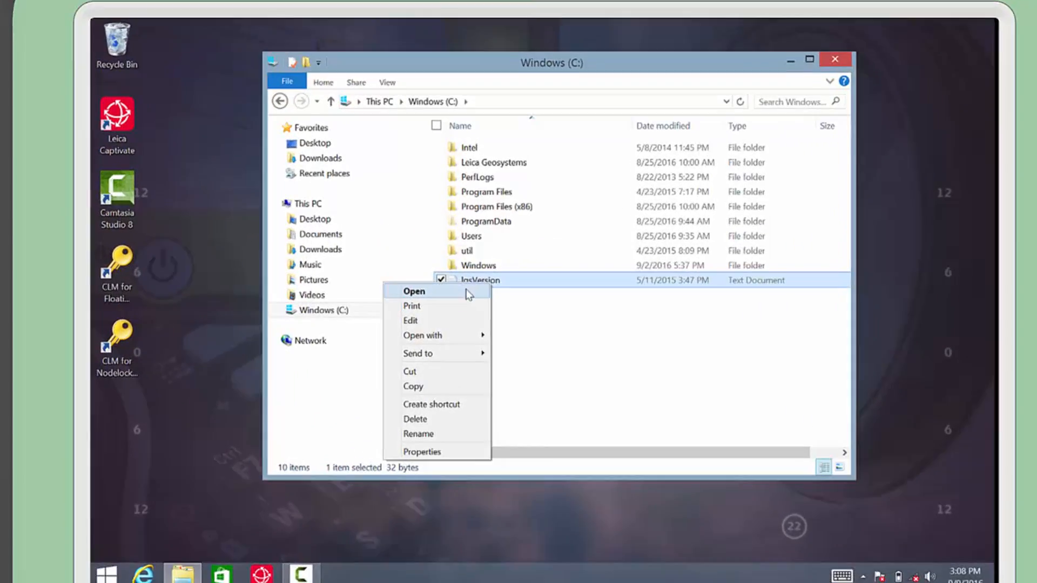
pyautogui.click(414, 291)
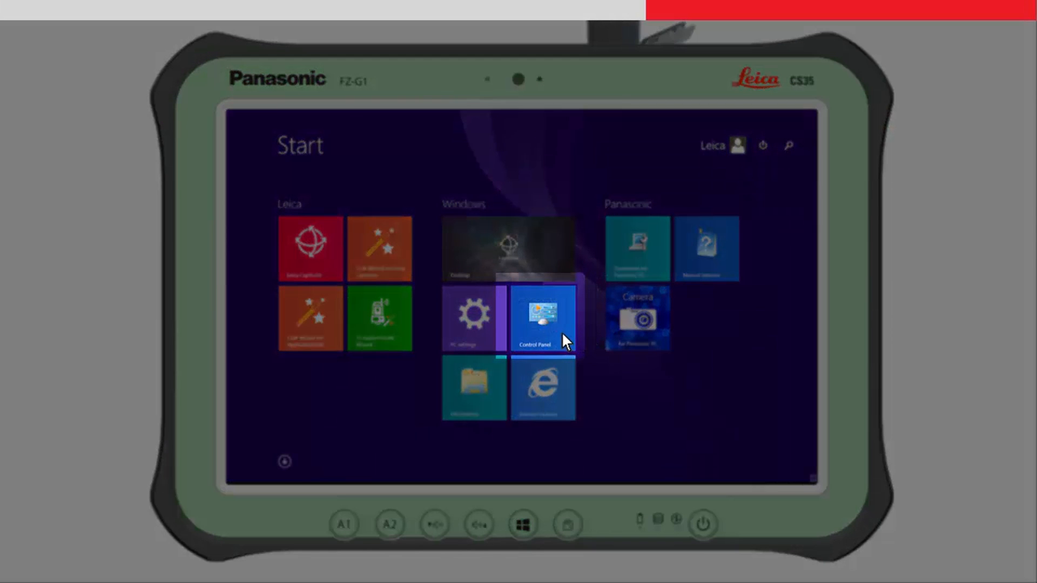
# - From Control Panel's Device Manager, open properties of USB Serial Port CTR35 (COM8) under Ports
pyautogui.click(541, 317)
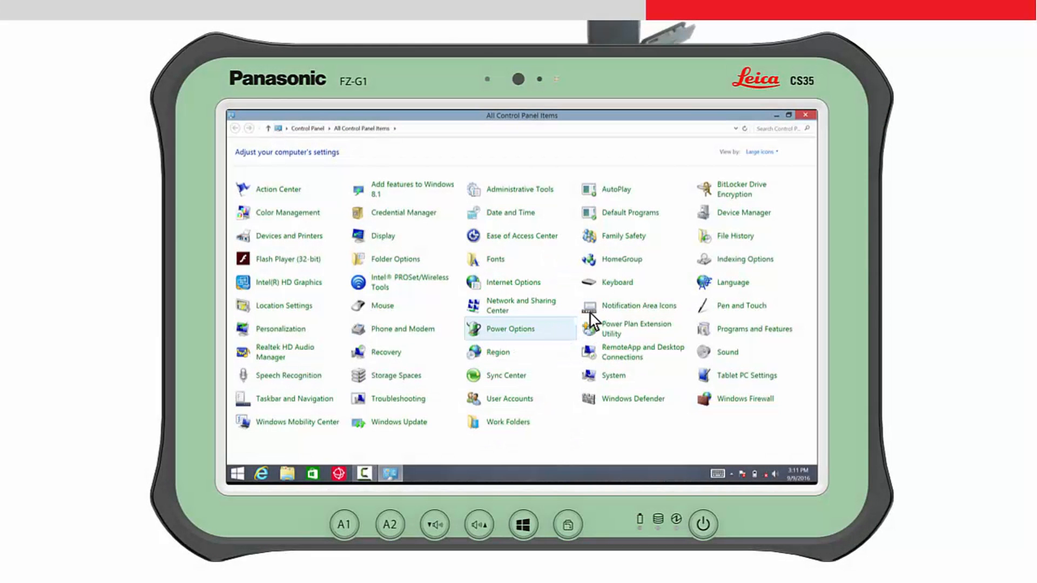
pyautogui.moveTo(727, 221)
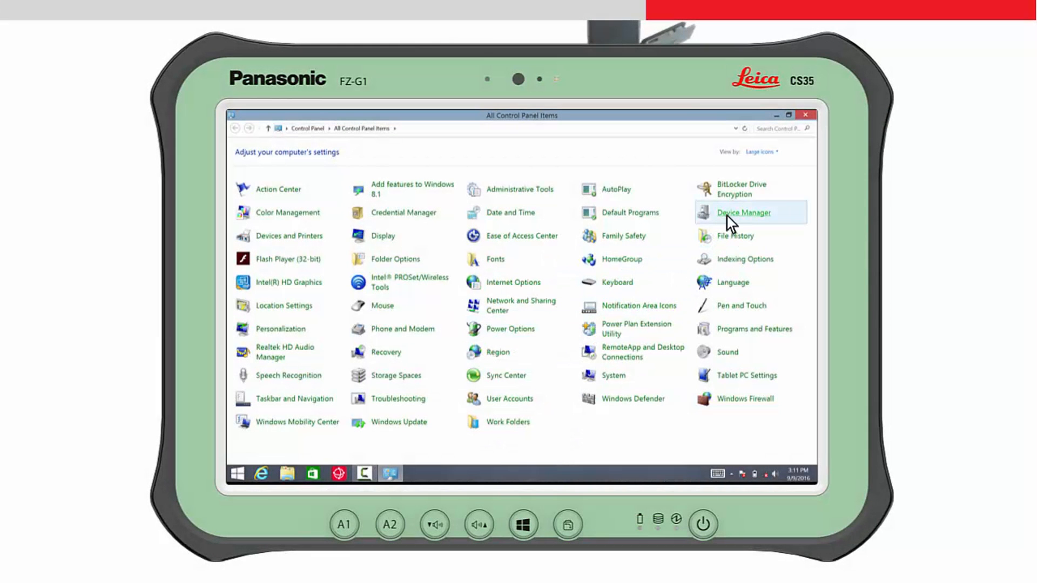
pyautogui.click(743, 213)
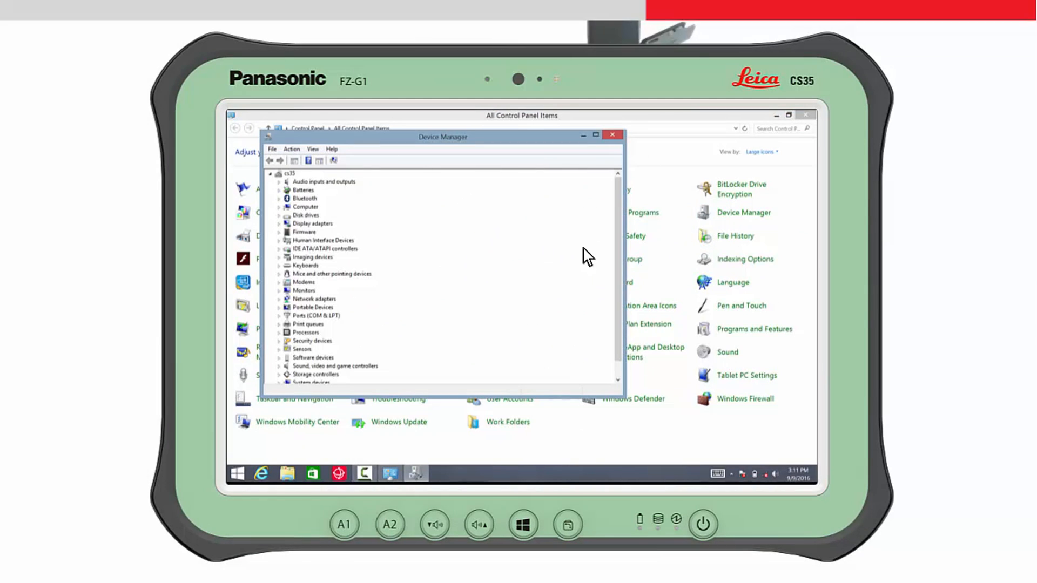
pyautogui.click(280, 316)
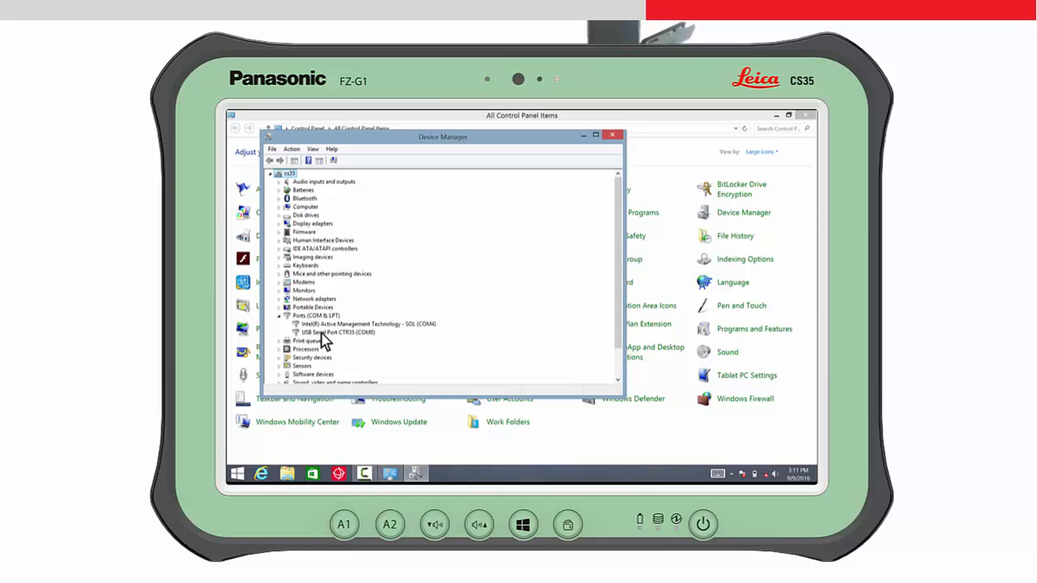
pyautogui.click(342, 332)
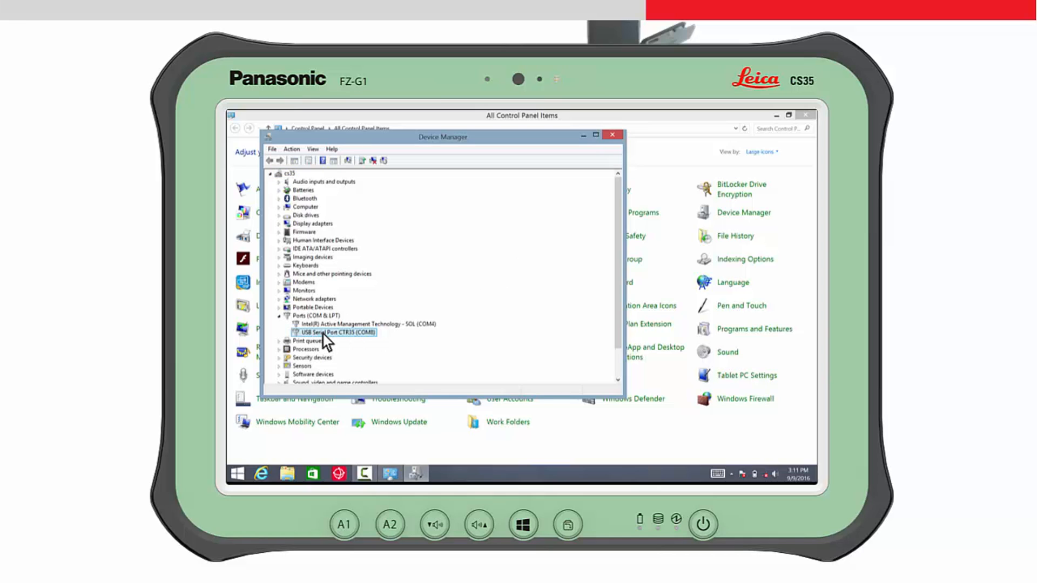
pyautogui.rightClick(335, 332)
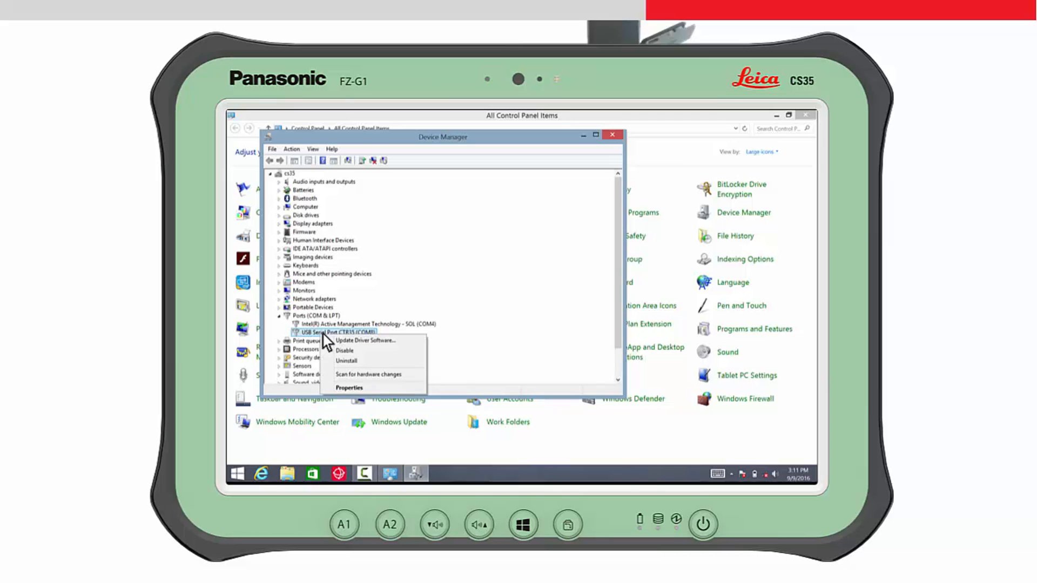
pyautogui.moveTo(349, 388)
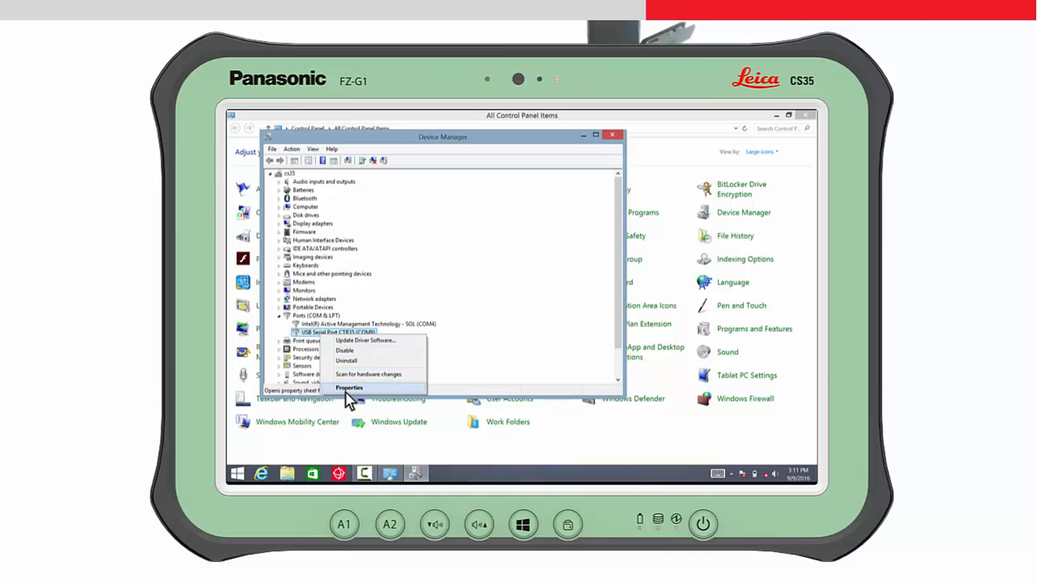
pyautogui.click(349, 388)
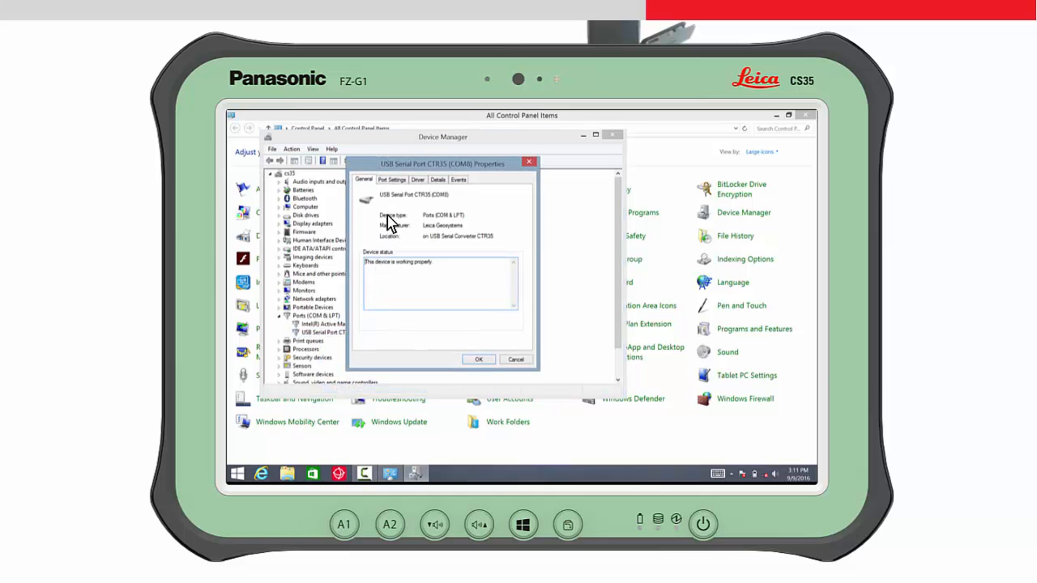
# - In the port's Advanced Settings, reassign the CTR35 serial port from COM8 to COM96
pyautogui.click(391, 180)
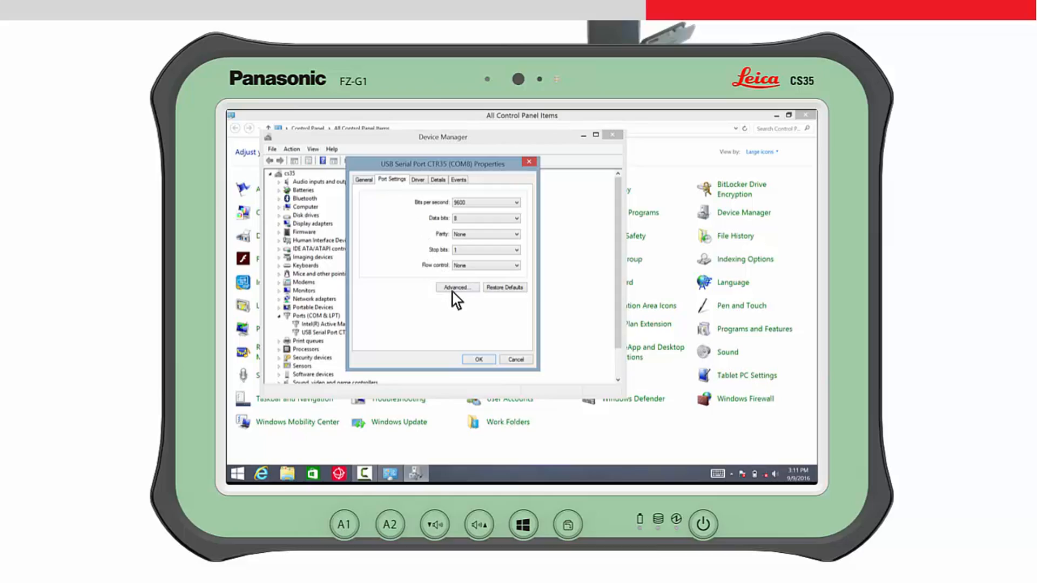
pyautogui.click(454, 287)
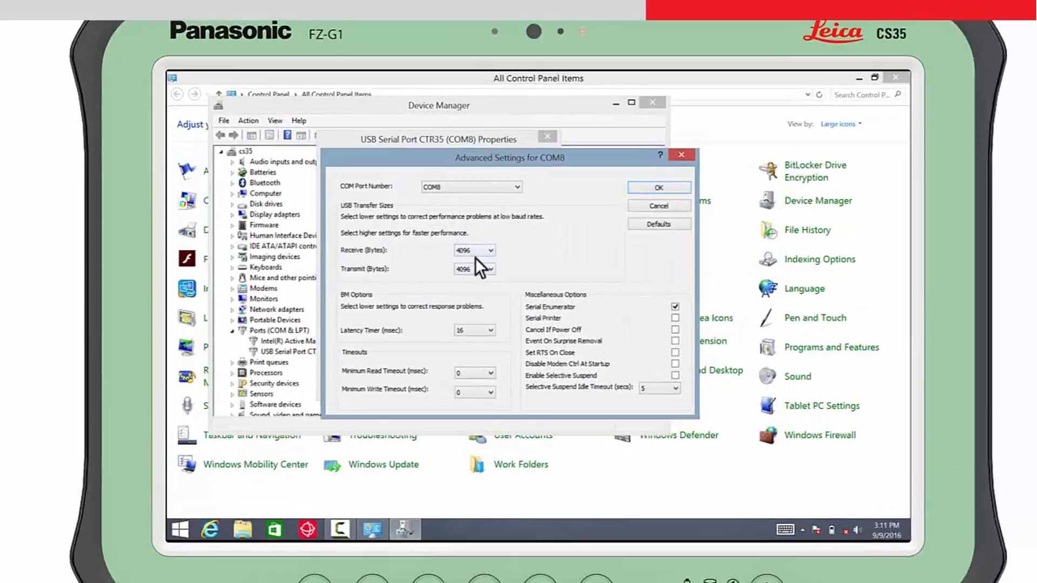
pyautogui.click(517, 187)
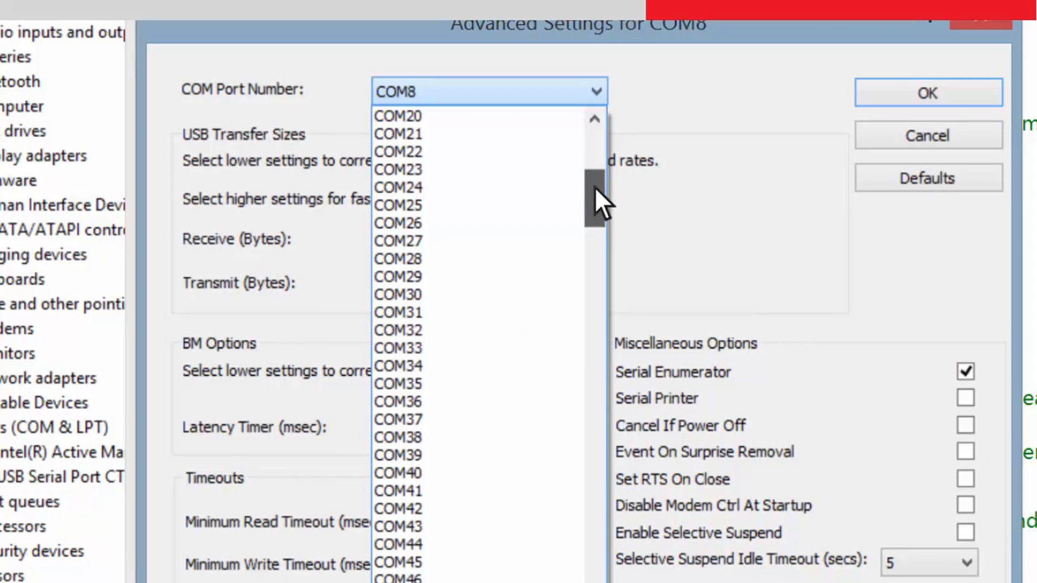
pyautogui.scroll(-3)
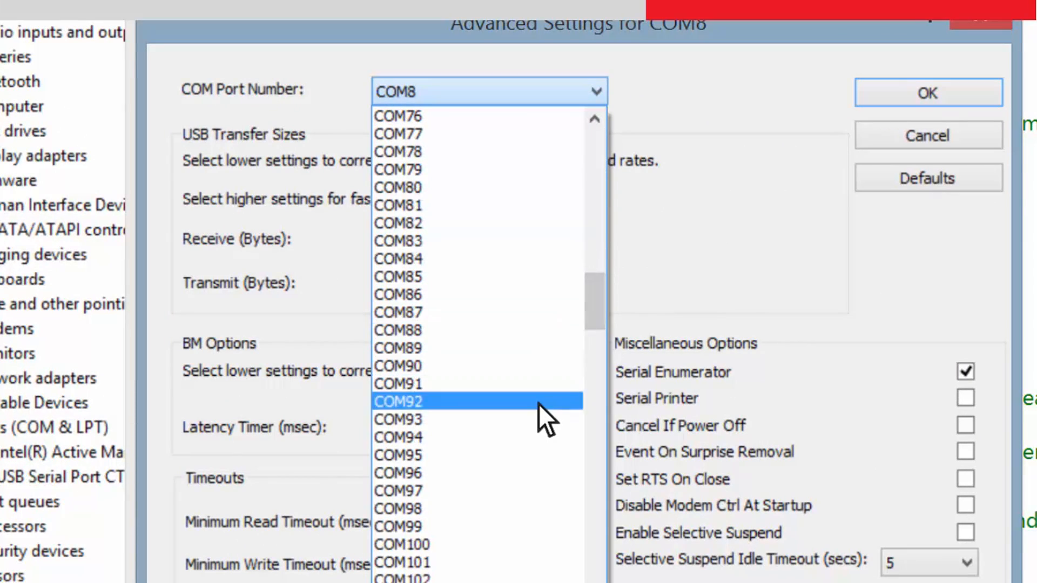
pyautogui.click(402, 472)
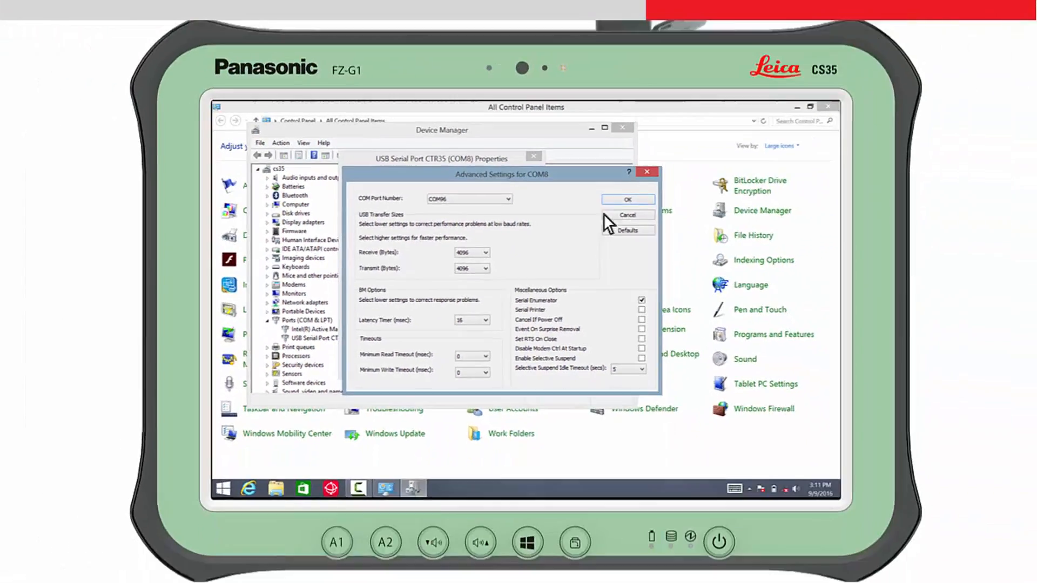
pyautogui.click(627, 198)
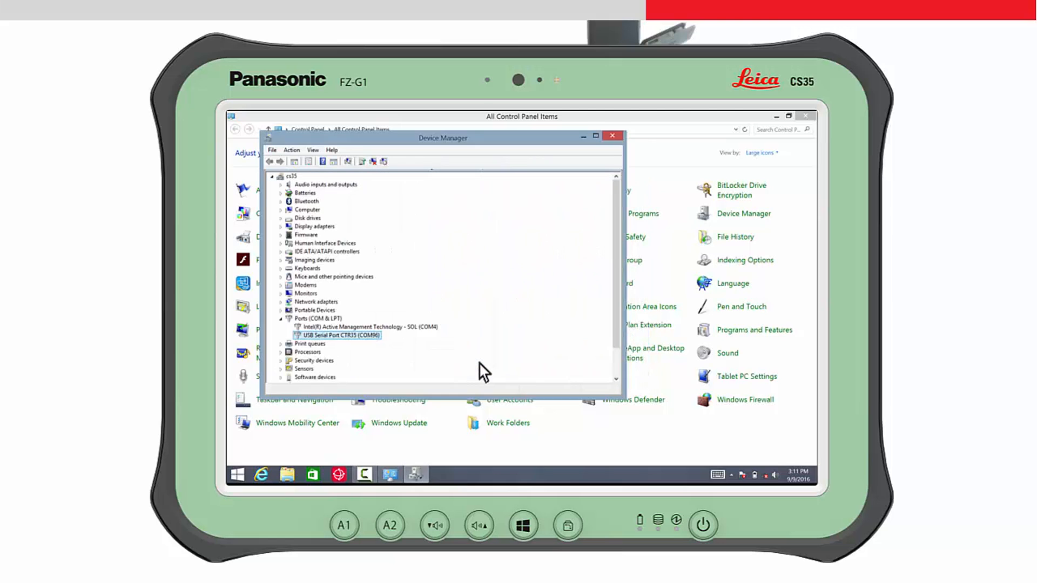
pyautogui.moveTo(591, 185)
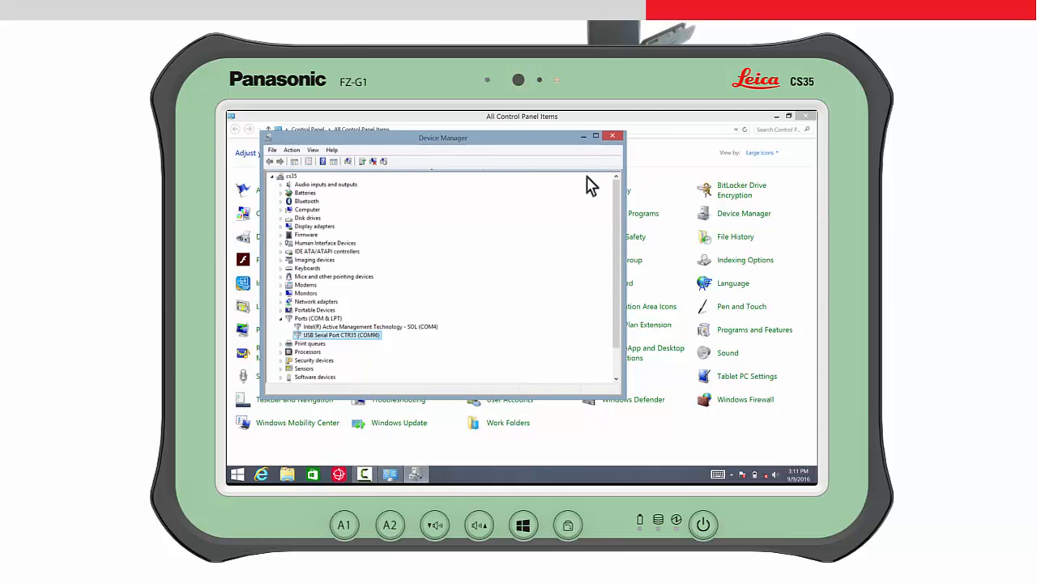
pyautogui.click(612, 136)
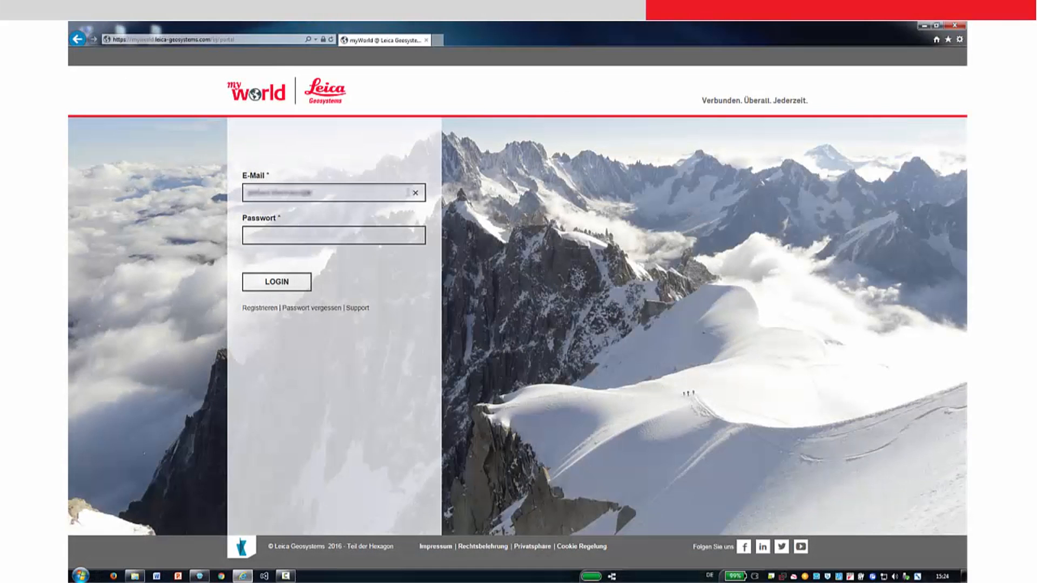
# - Sign in to myWorld, open the CS35's Tools and download the CTR35 driver/NetConn installer
pyautogui.click(275, 282)
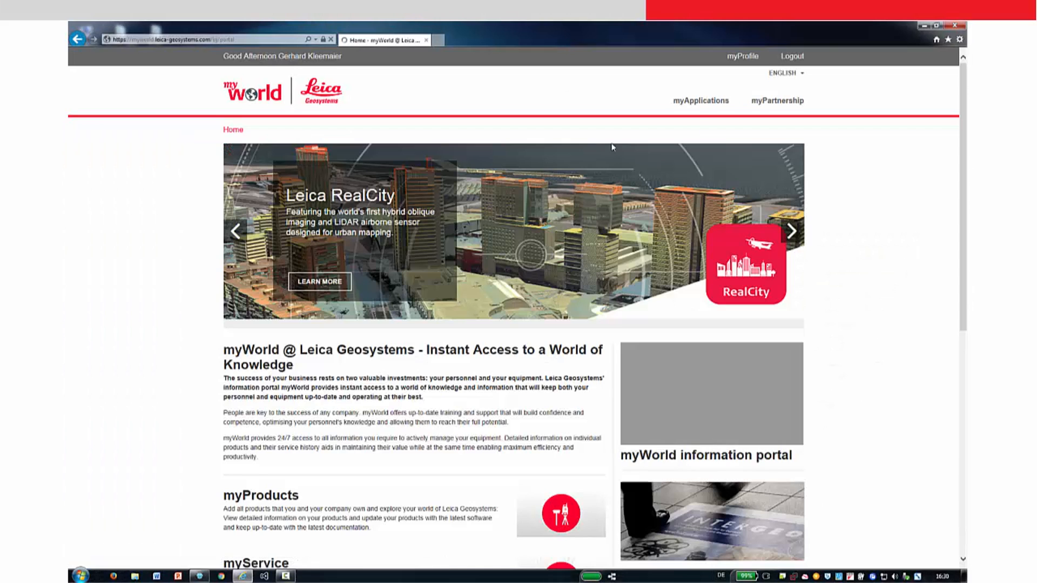
pyautogui.click(700, 100)
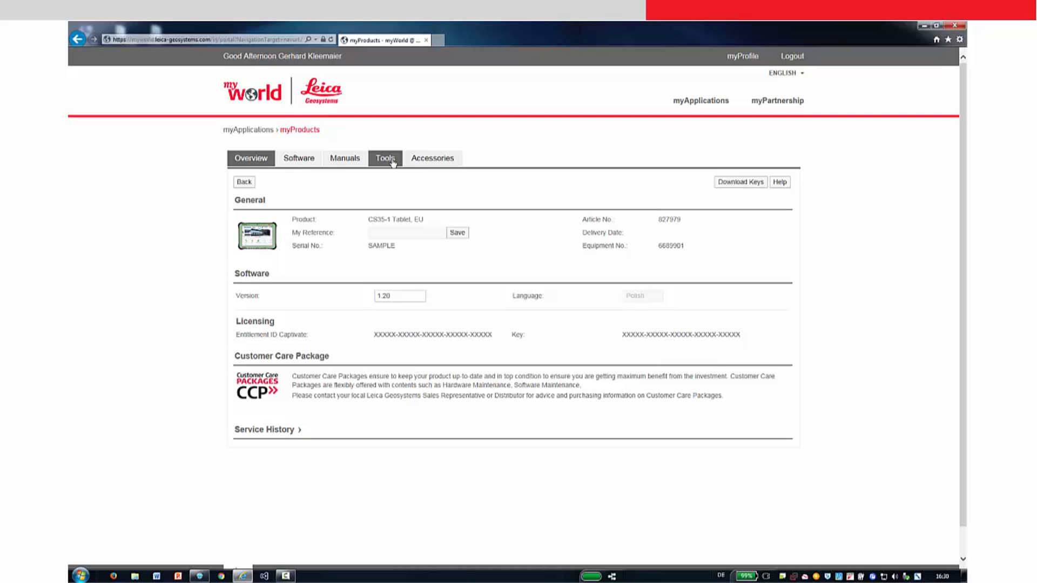
pyautogui.click(384, 158)
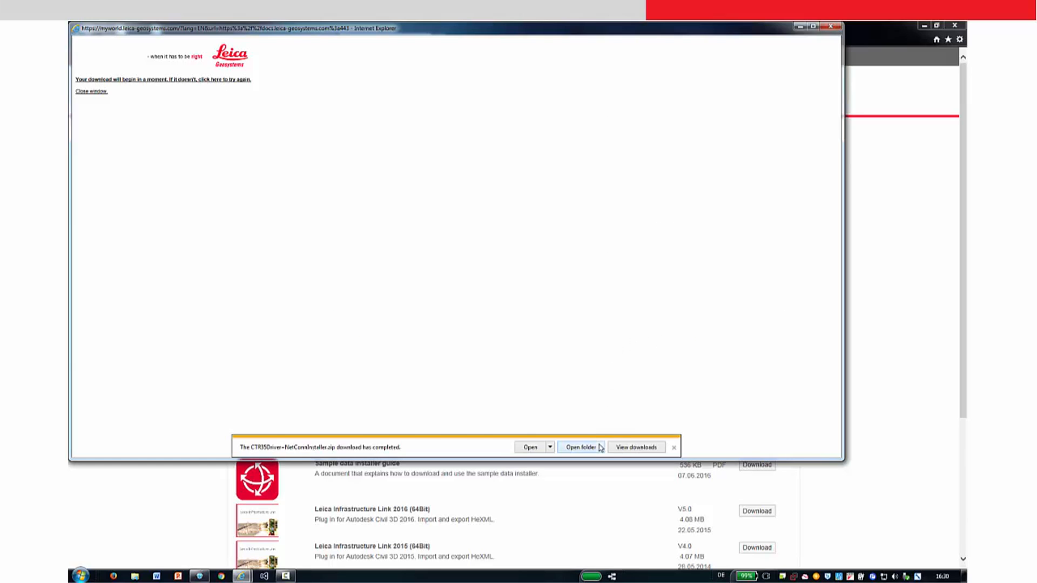
pyautogui.rightClick(476, 343)
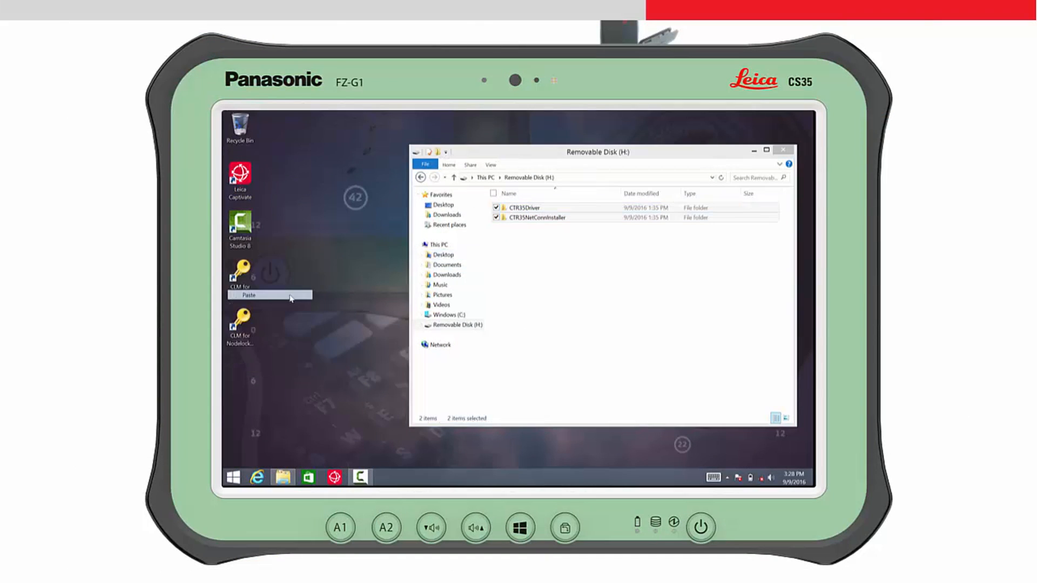
# - Paste the CTR35Driver and CTR35NetConnInstaller folders onto the desktop and close Explorer
pyautogui.click(249, 294)
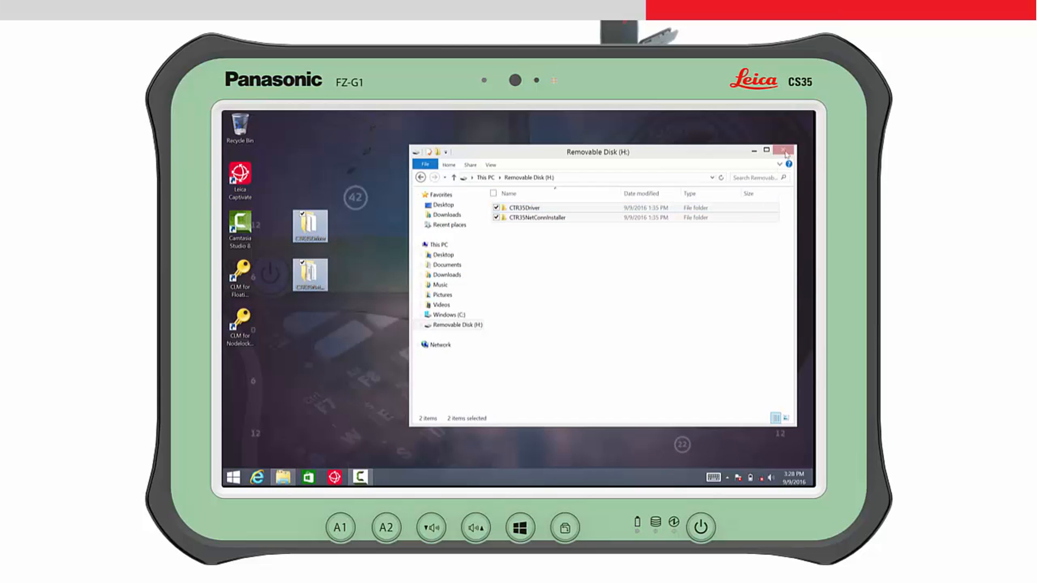
pyautogui.click(787, 151)
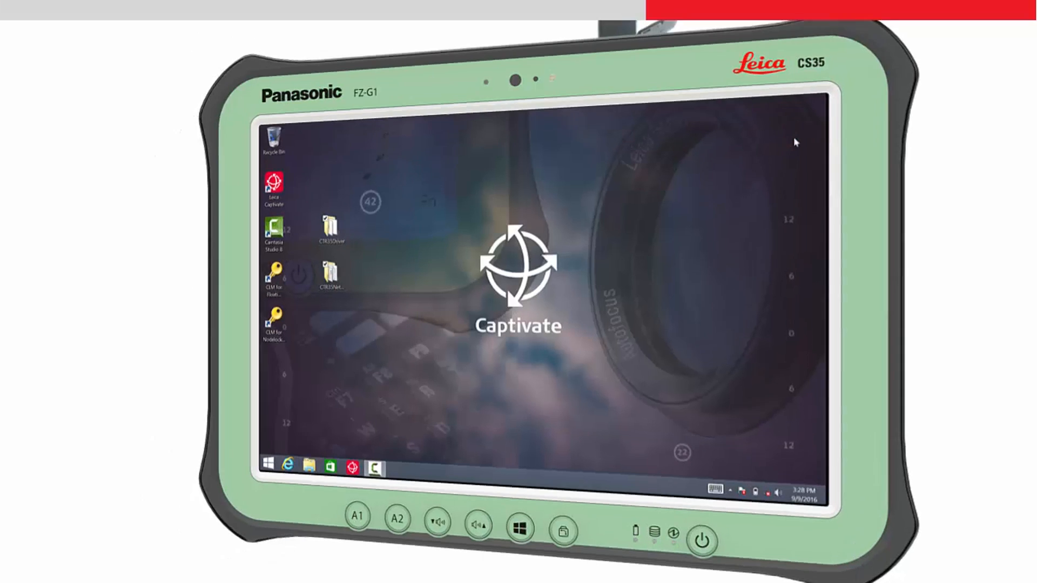
pyautogui.click(267, 461)
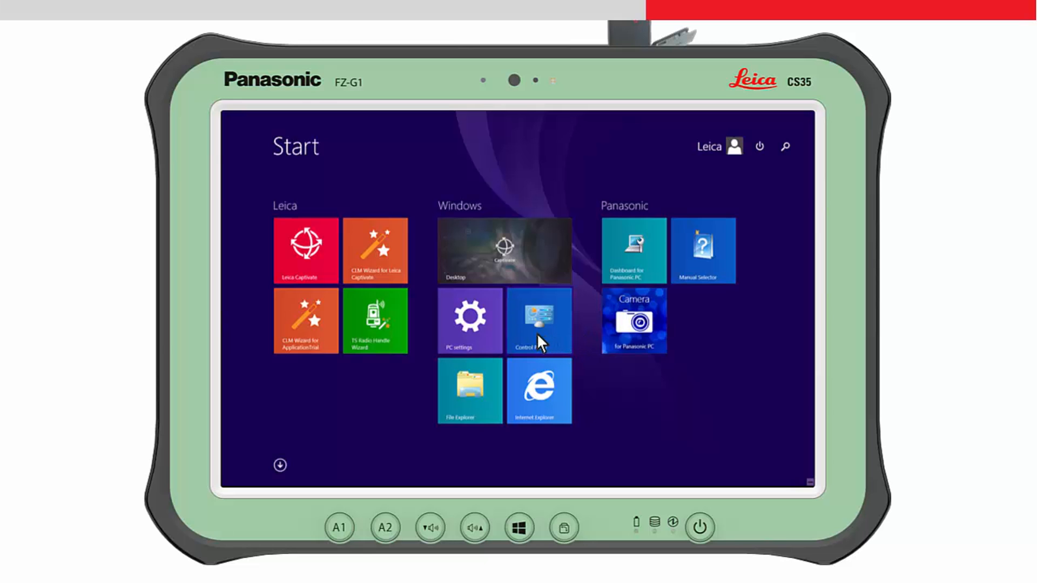
# - In Device Manager, start Update Driver Software for the unrecognised CTR35 under Other devices
pyautogui.click(537, 321)
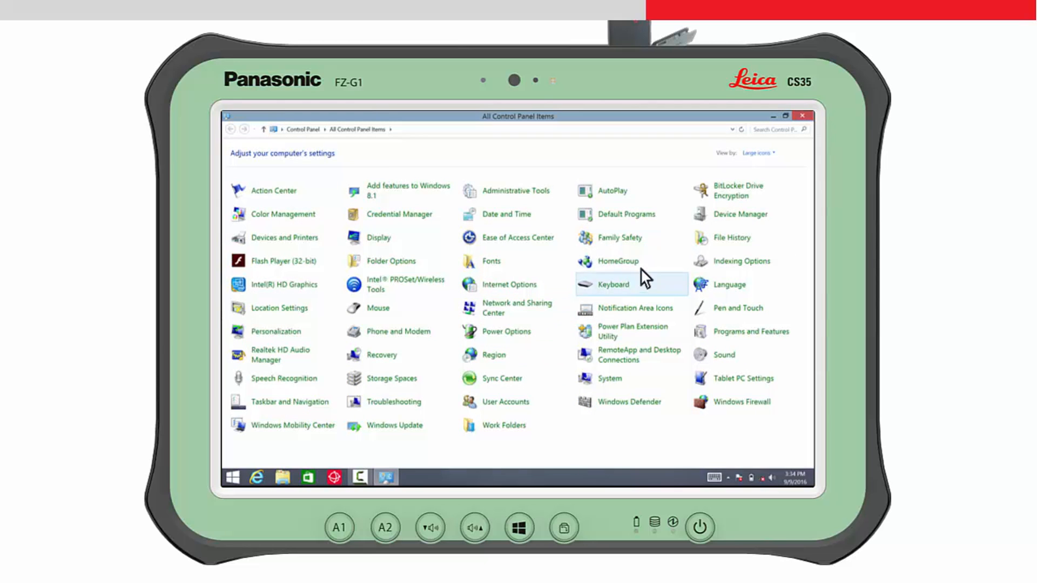
pyautogui.click(739, 214)
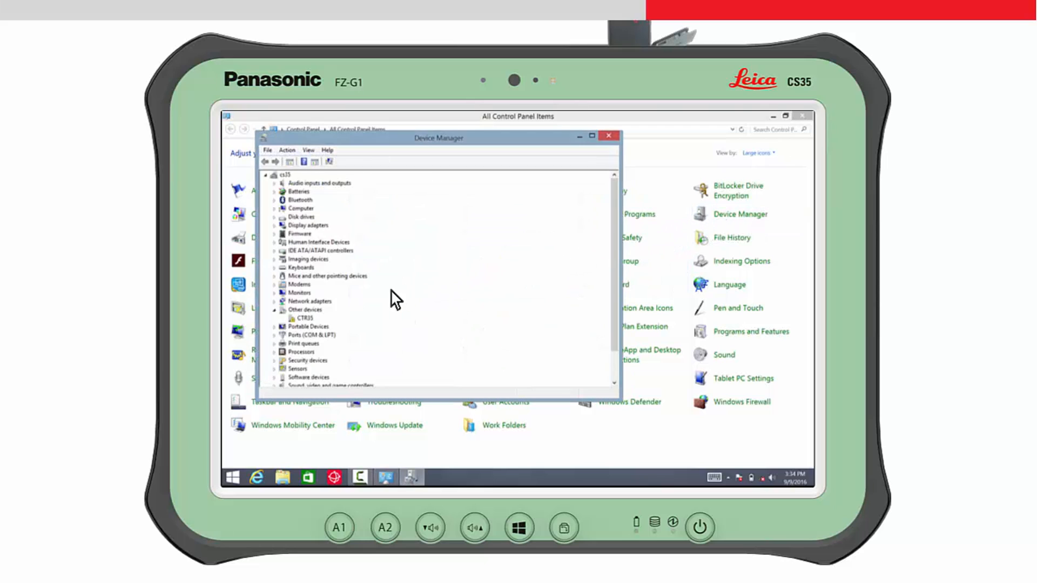
pyautogui.click(305, 310)
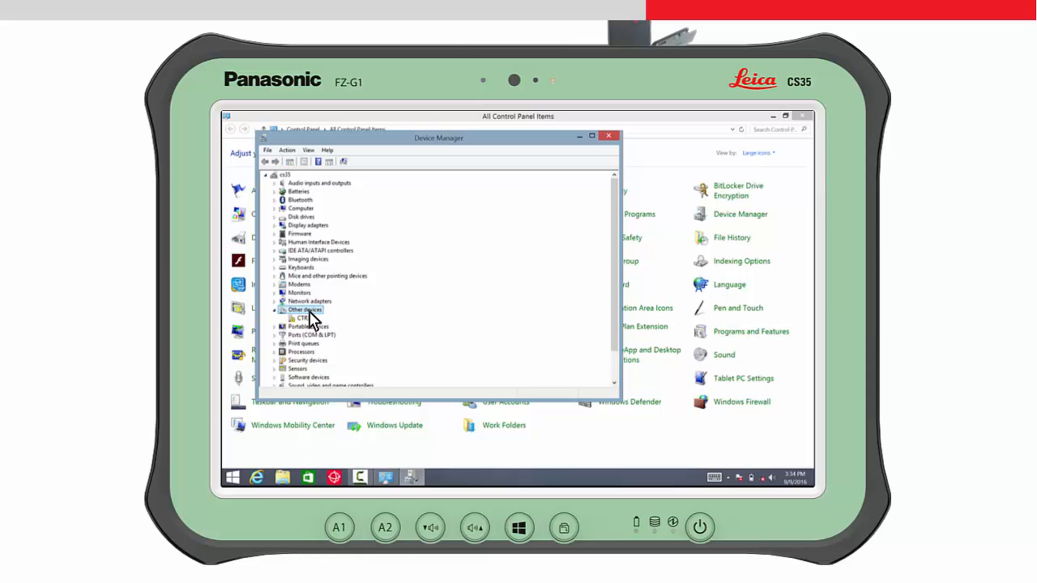
pyautogui.click(299, 319)
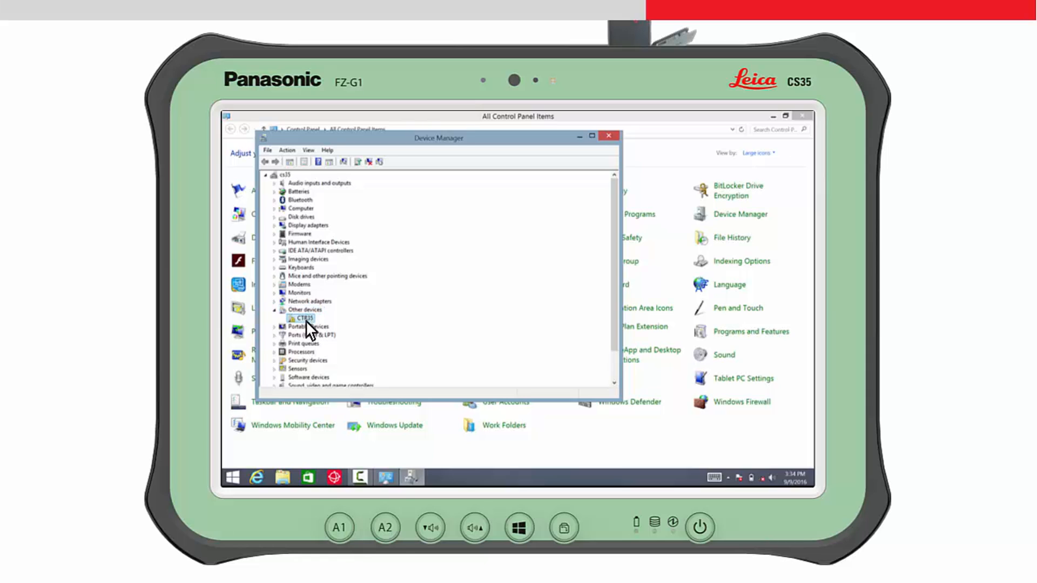
pyautogui.rightClick(301, 319)
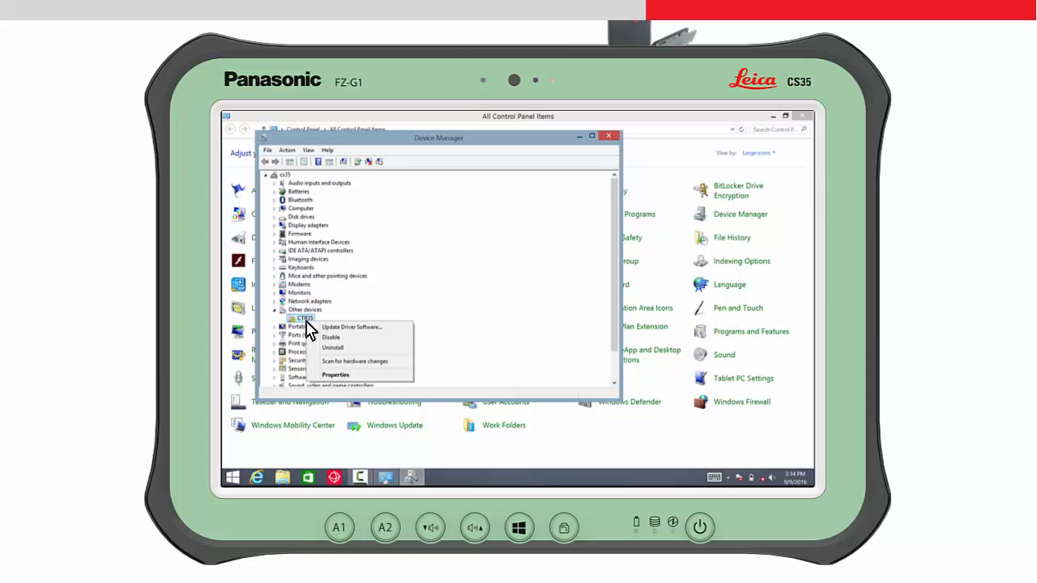
pyautogui.moveTo(350, 327)
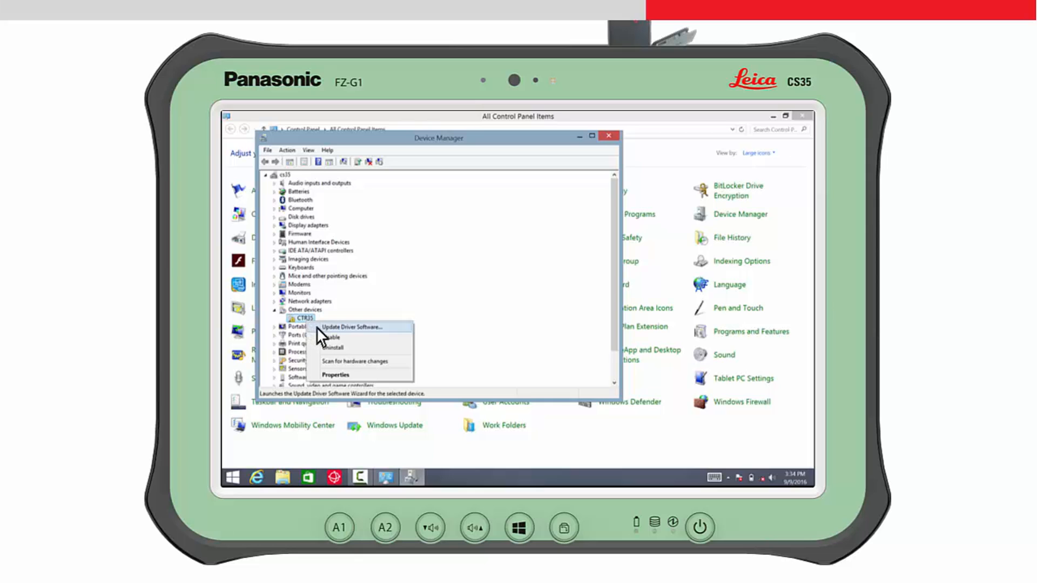
pyautogui.click(355, 326)
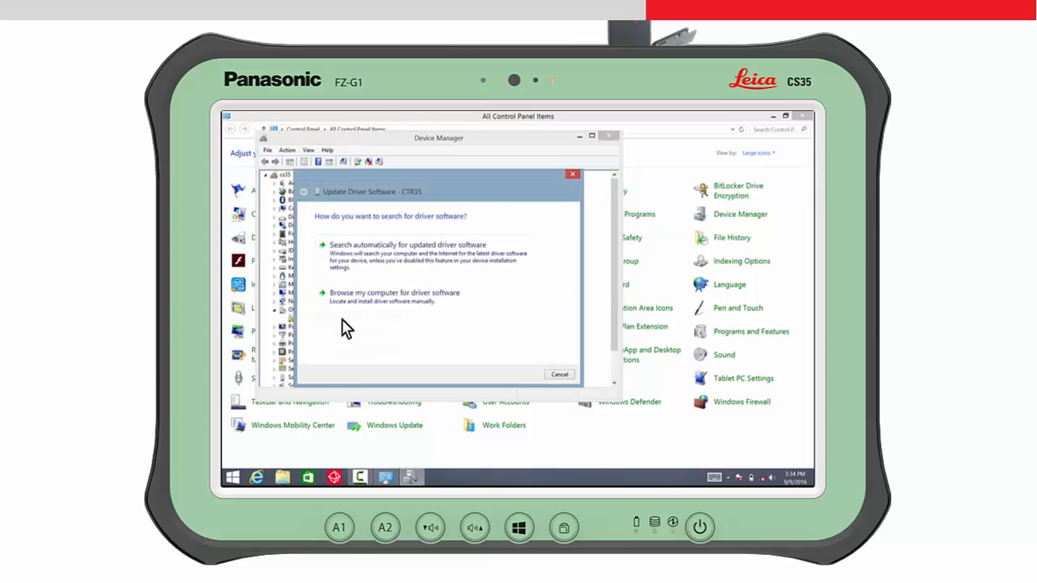
# - Install the driver from the CTR35Driver folder so the device becomes USB Serial Converter CTR35
pyautogui.click(394, 293)
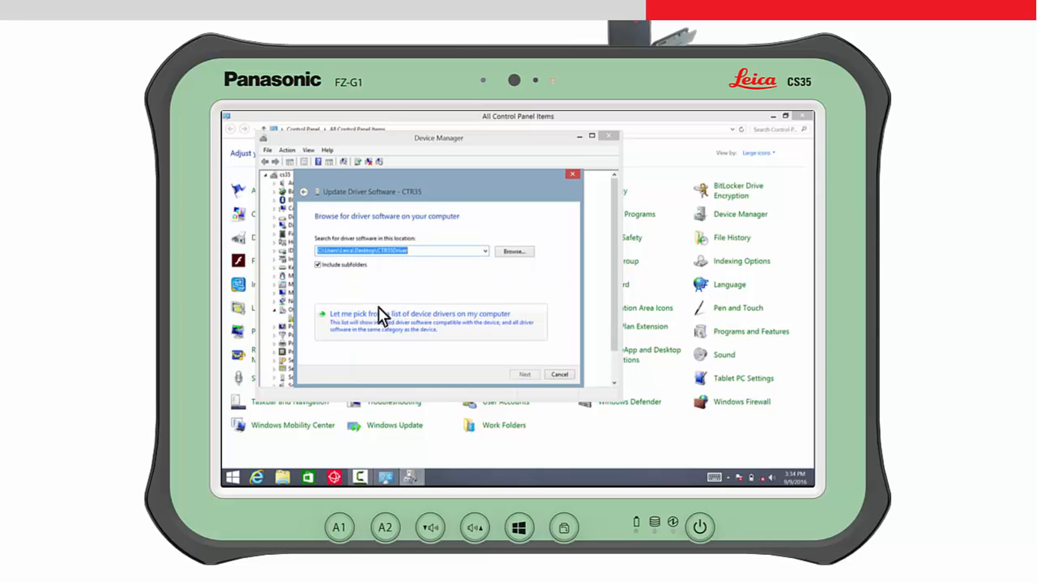
pyautogui.moveTo(497, 274)
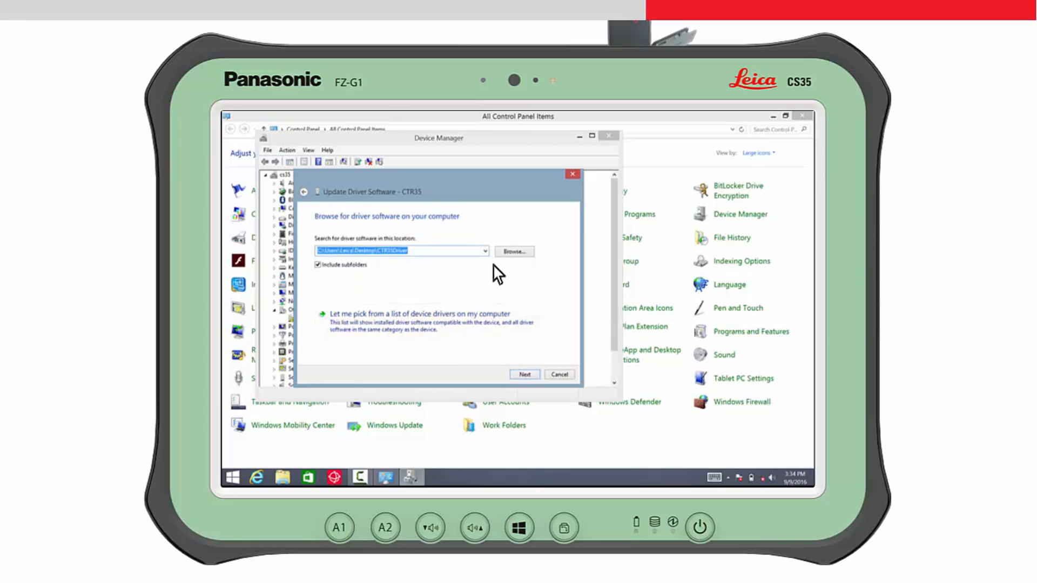
pyautogui.click(514, 252)
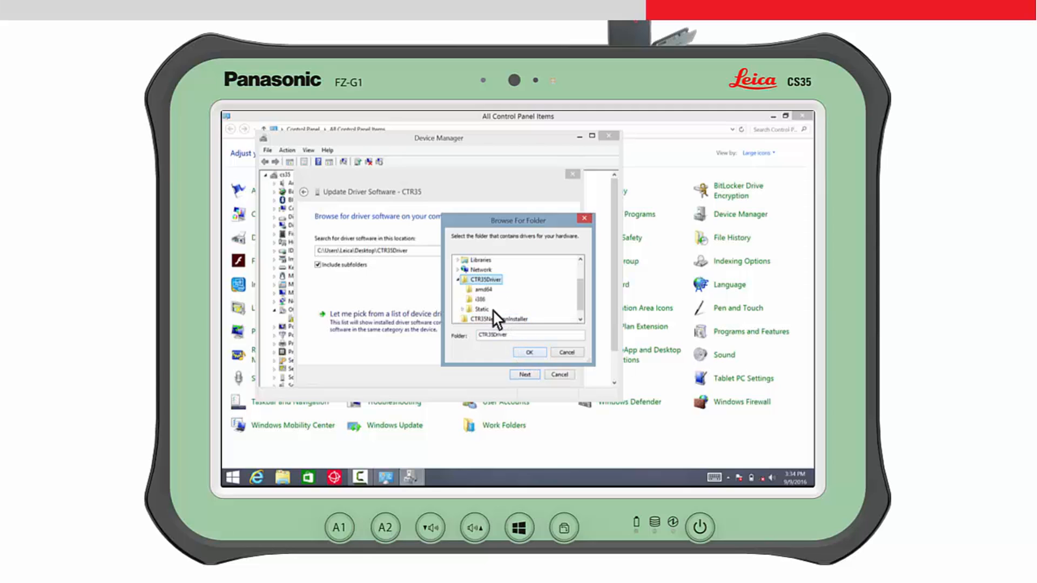
pyautogui.click(530, 352)
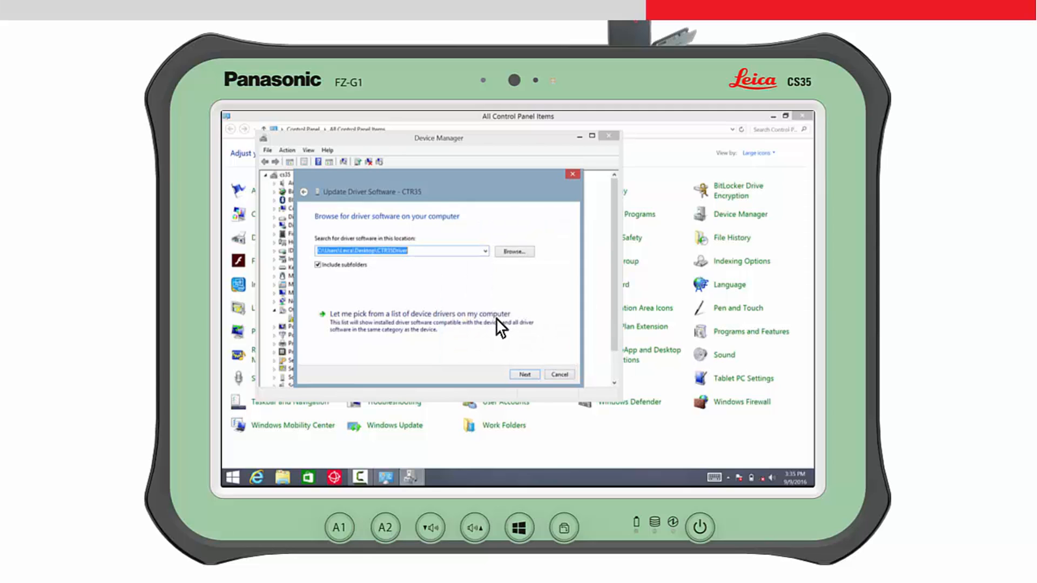
pyautogui.click(524, 375)
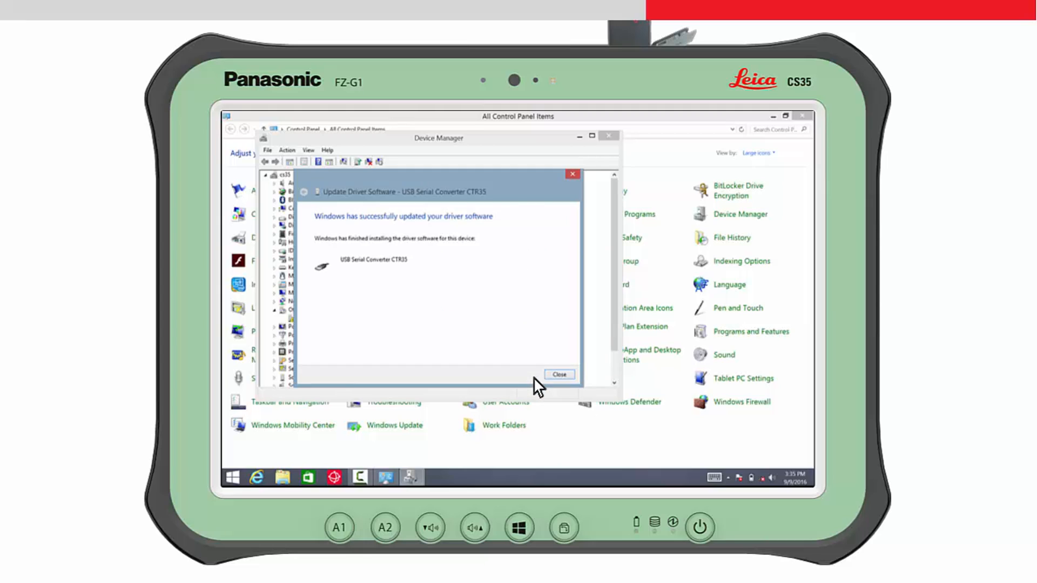
pyautogui.click(558, 375)
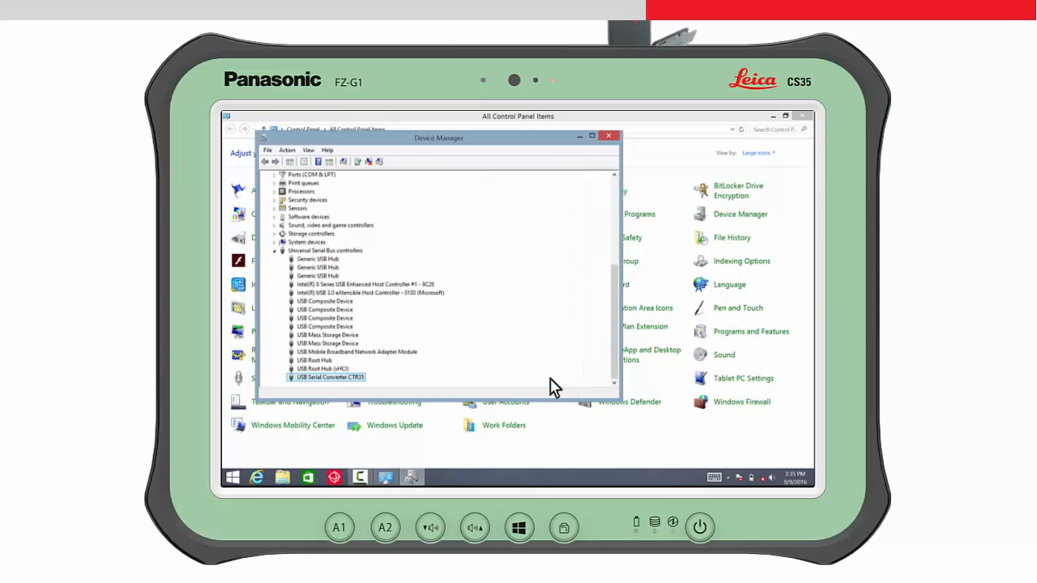
# - Scroll up and select the remaining unrecognised USB Serial Port under Other devices
pyautogui.scroll(3)
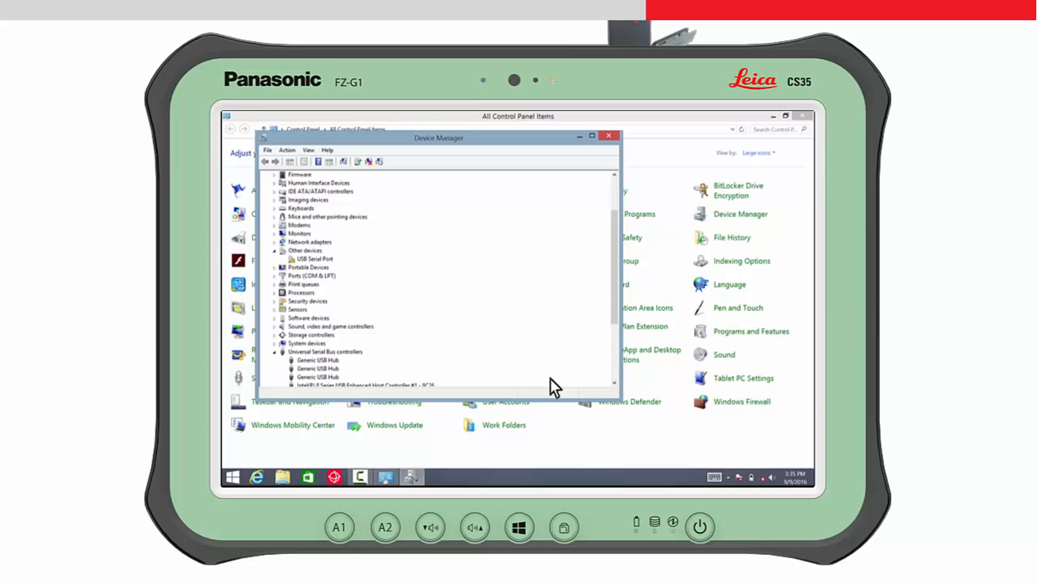
pyautogui.moveTo(403, 309)
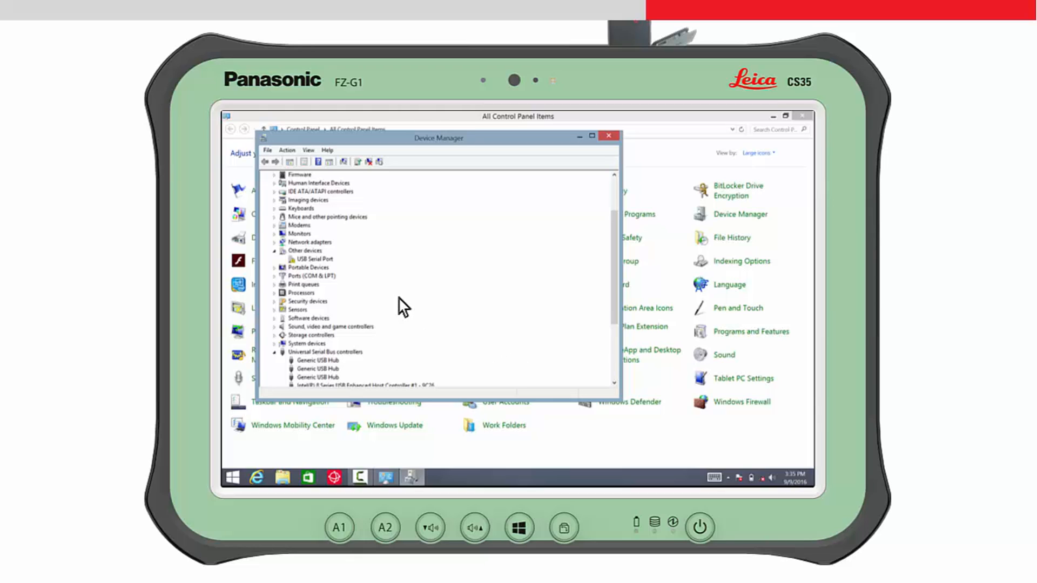
pyautogui.click(304, 251)
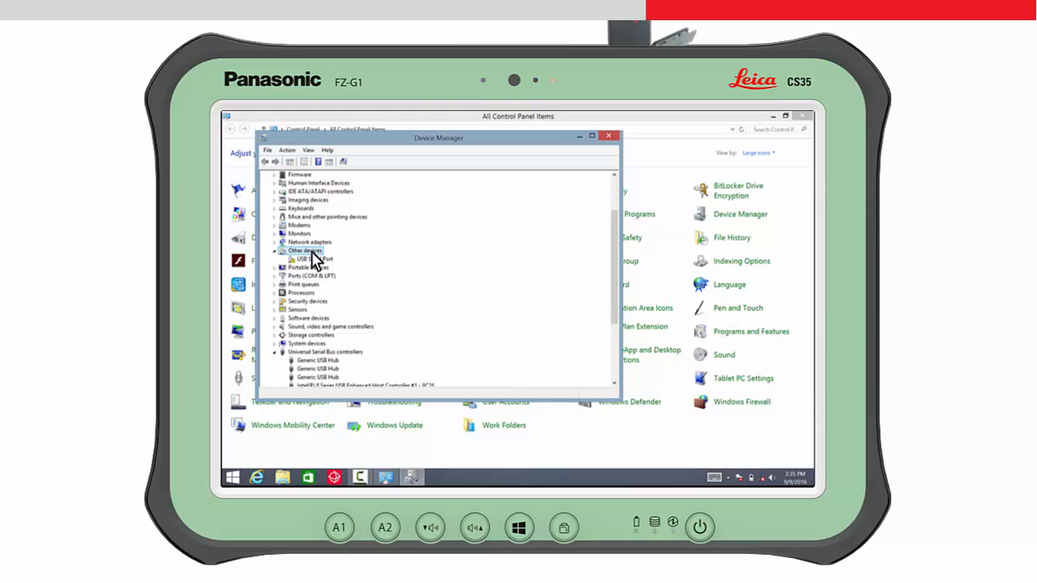
pyautogui.moveTo(319, 267)
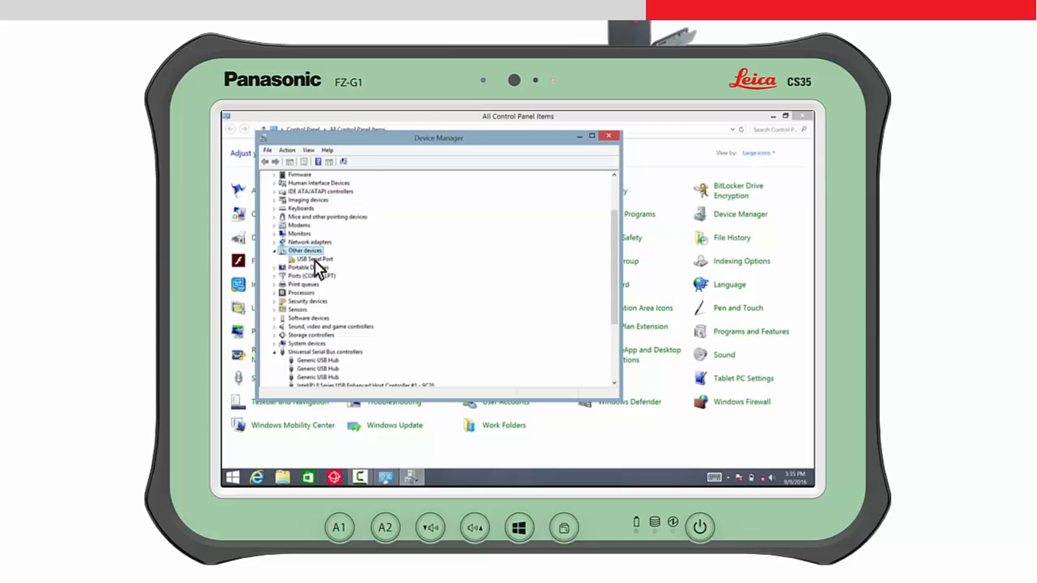
pyautogui.click(312, 259)
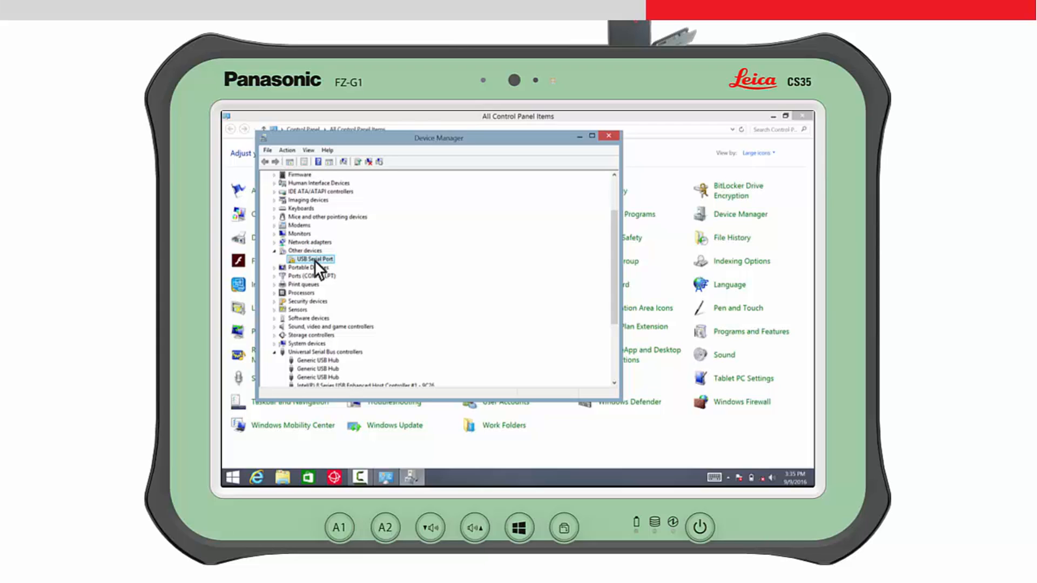
# - Update the USB Serial Port's driver from the CTR35Driver folder, making it USB Serial Port CTR35 (COM8)
pyautogui.rightClick(313, 258)
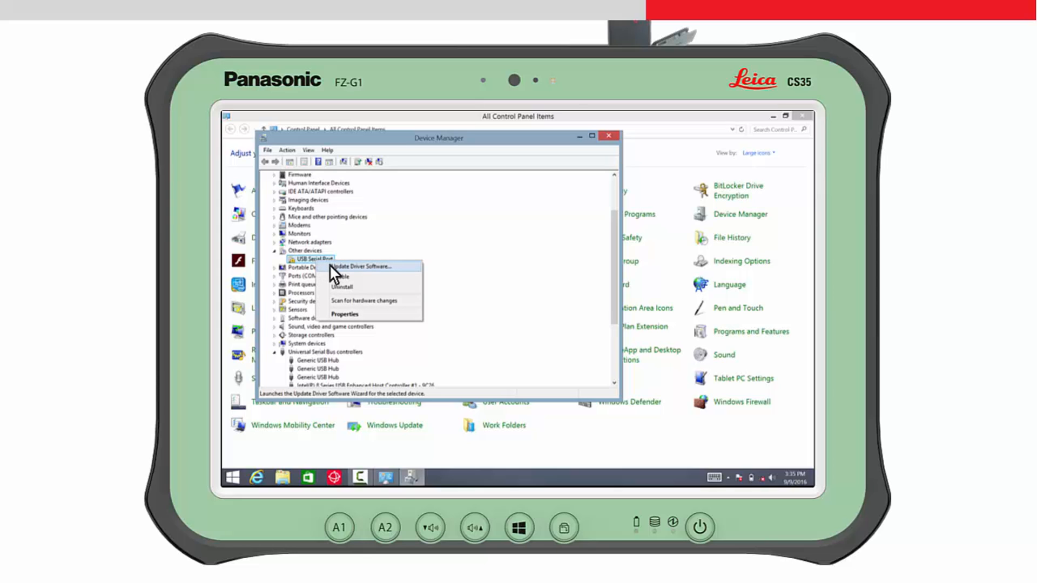
pyautogui.click(363, 267)
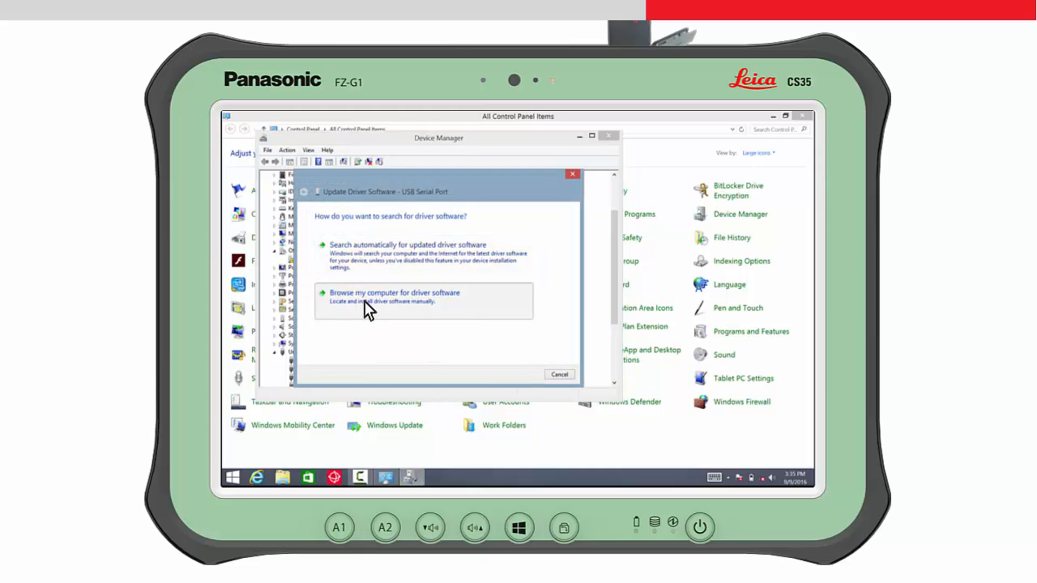
pyautogui.click(393, 293)
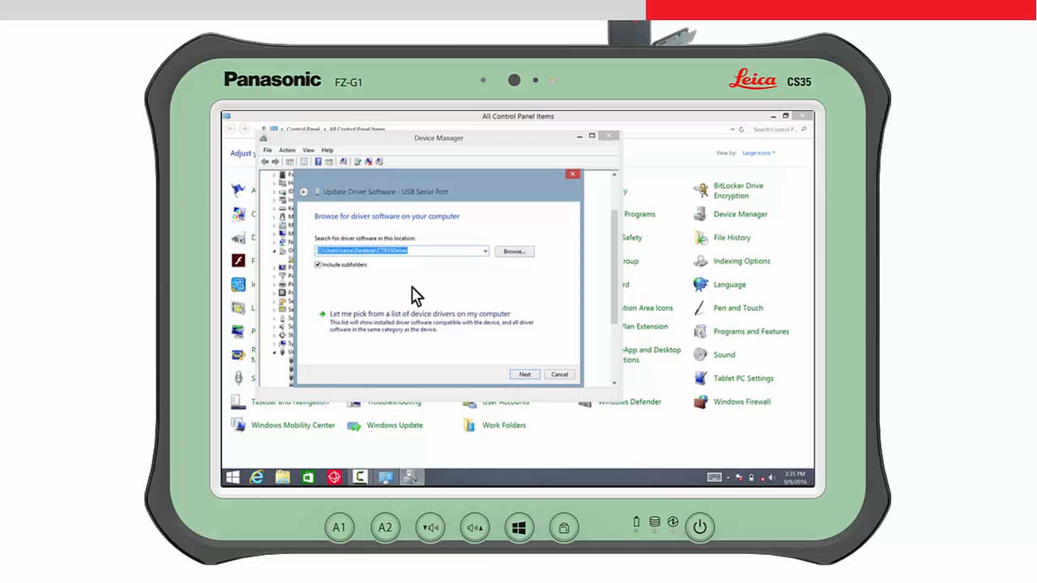
pyautogui.click(514, 251)
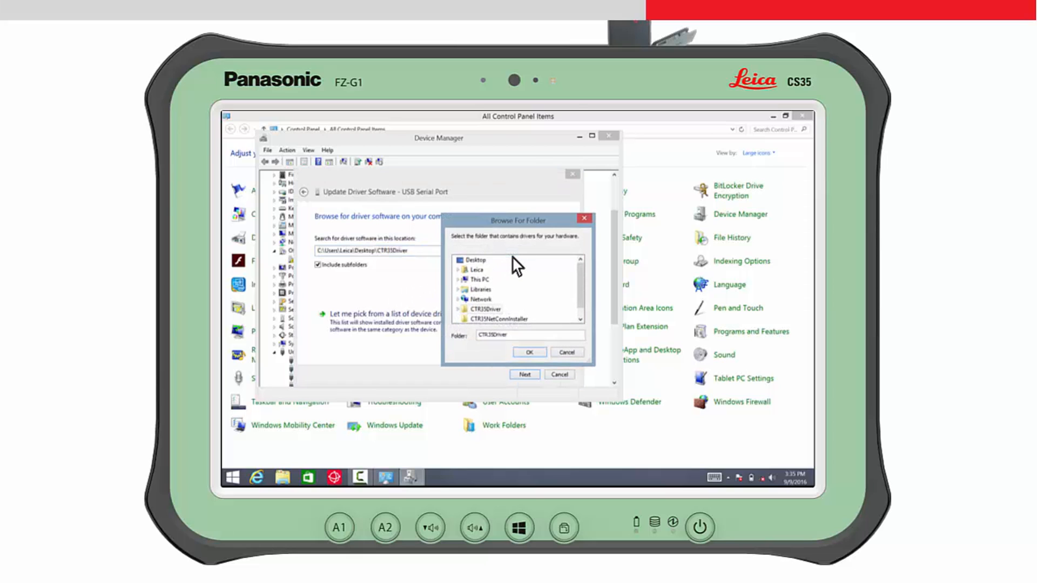
pyautogui.click(481, 310)
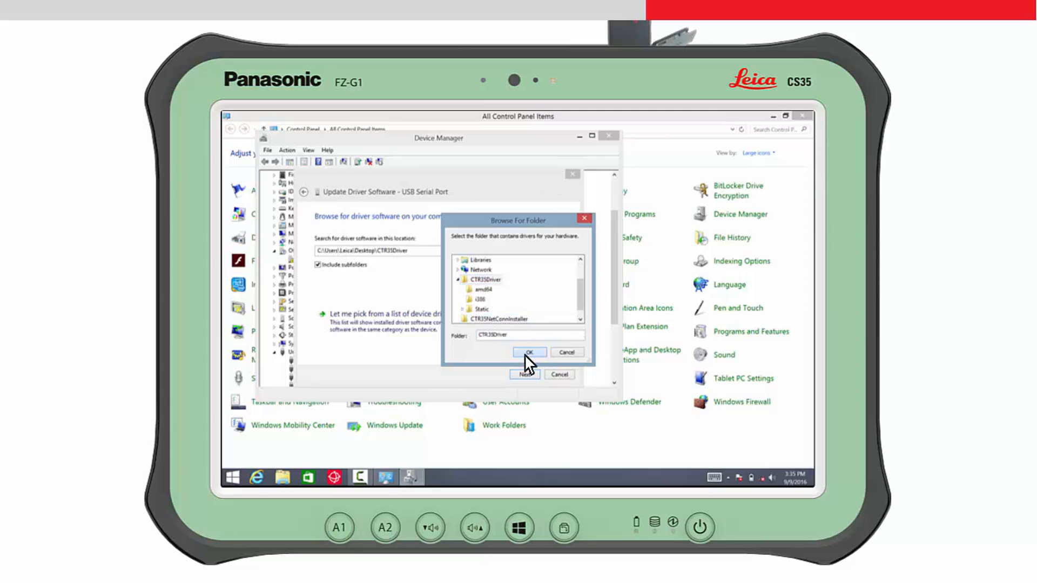
pyautogui.click(528, 352)
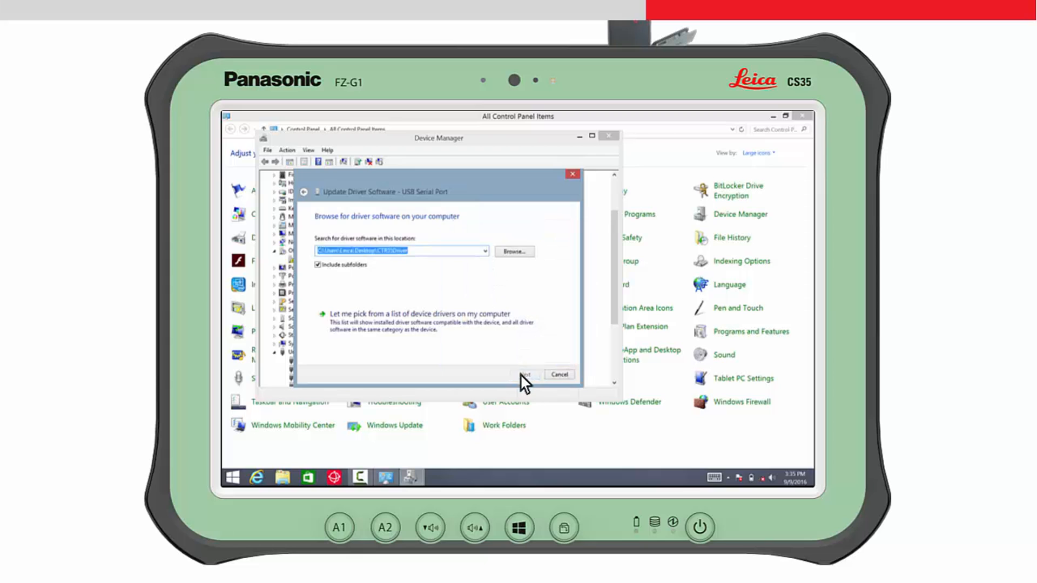
pyautogui.click(526, 375)
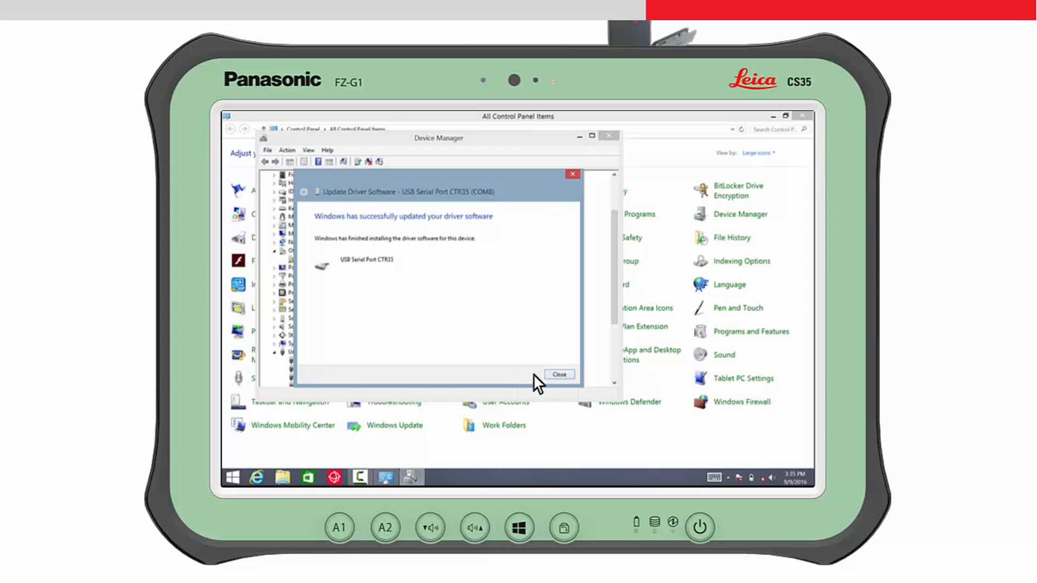
pyautogui.click(558, 375)
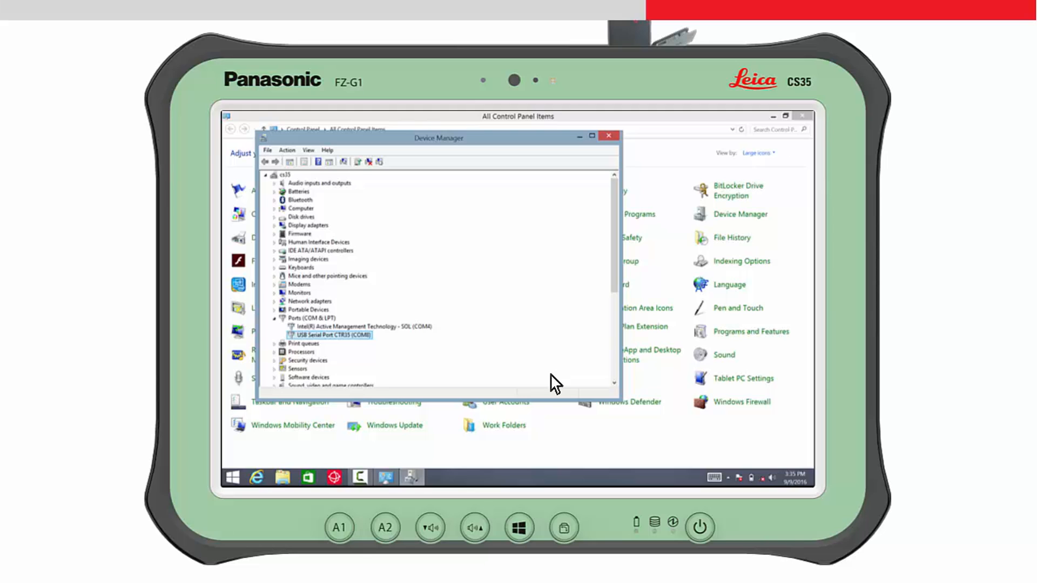
pyautogui.moveTo(475, 363)
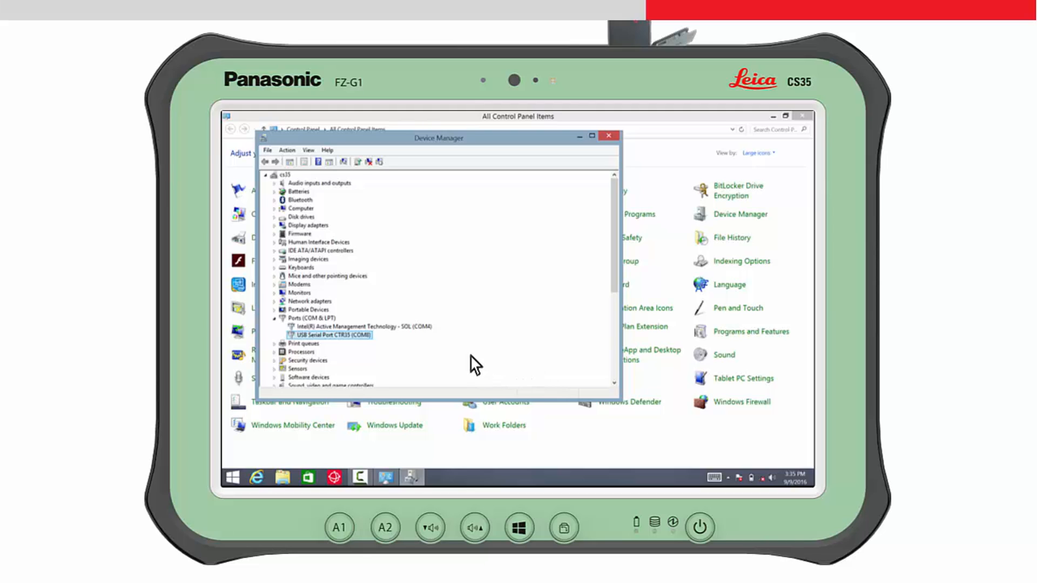
pyautogui.moveTo(322, 329)
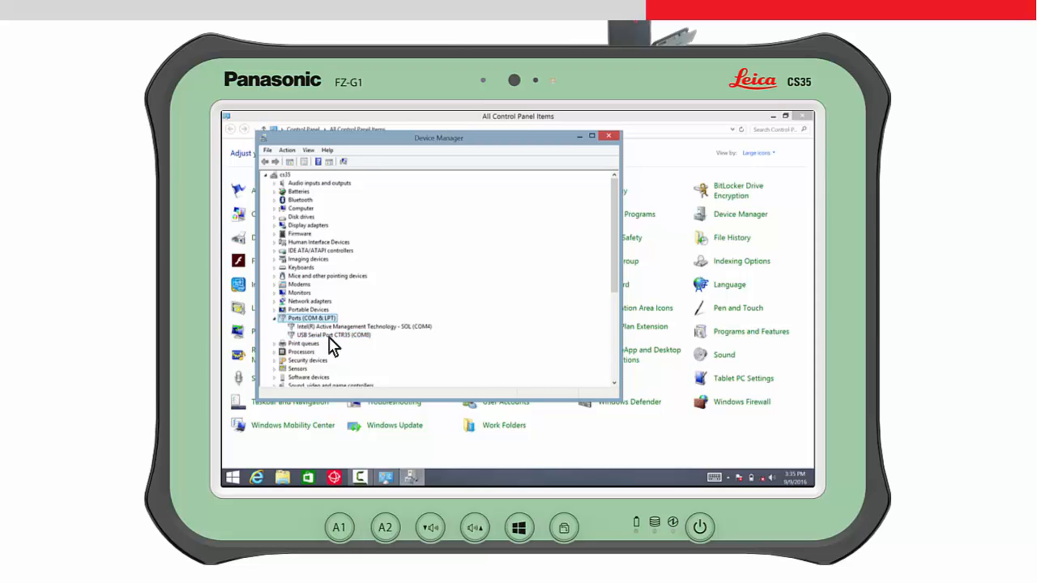
# - Open the properties of USB Serial Port CTR35 (COM8) under Ports (COM & LPT)
pyautogui.click(334, 335)
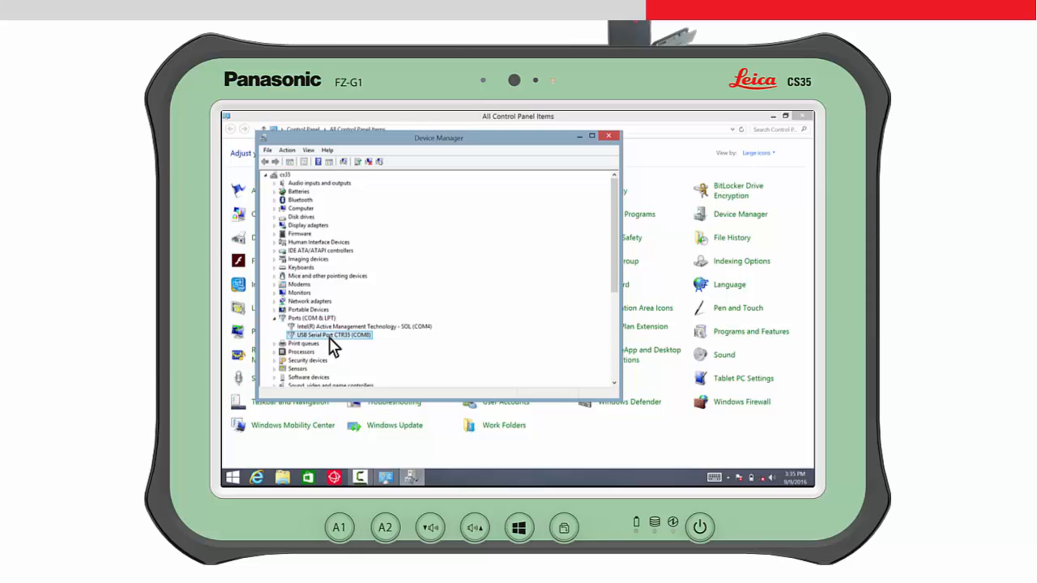
pyautogui.rightClick(331, 334)
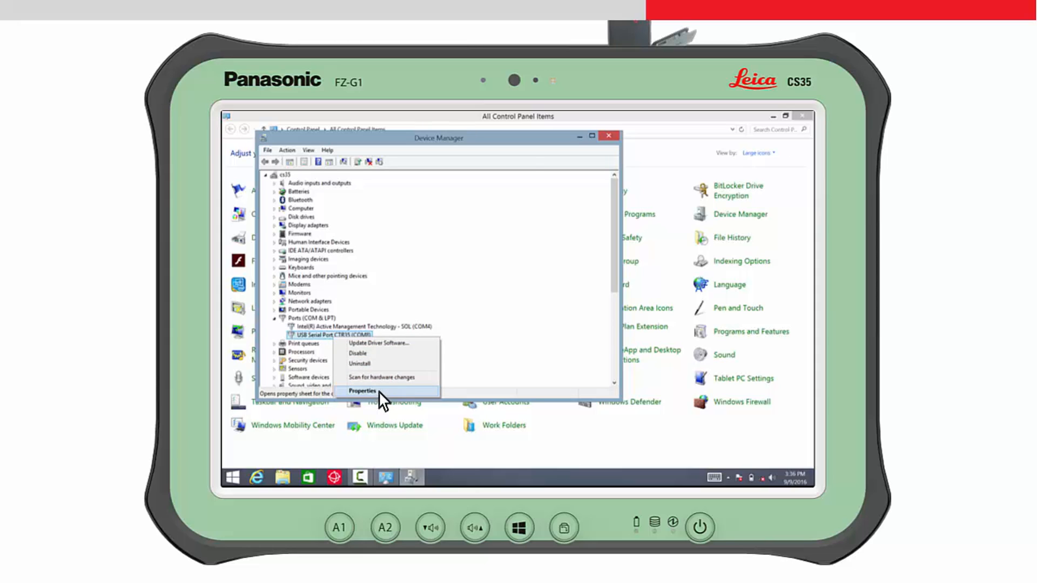
pyautogui.click(362, 391)
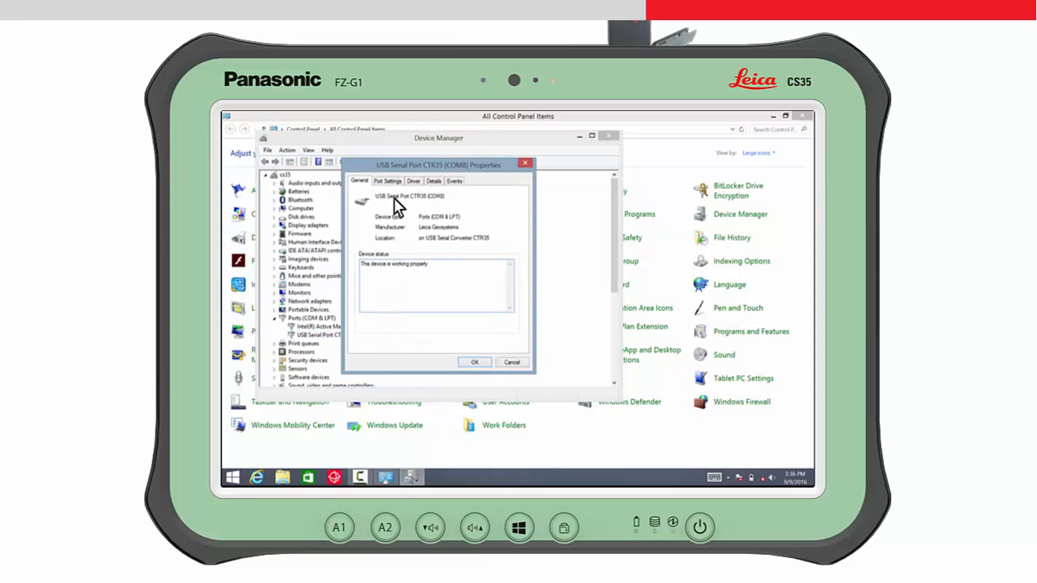
# - Assign COM96 to the CTR35 serial port in Advanced Settings, then close Device Manager
pyautogui.click(388, 180)
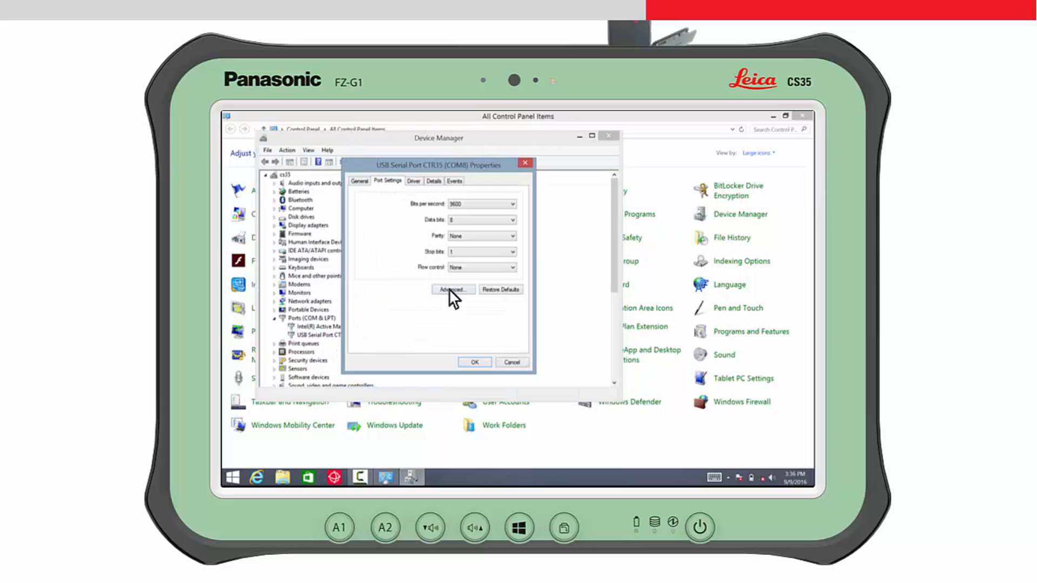
pyautogui.click(451, 290)
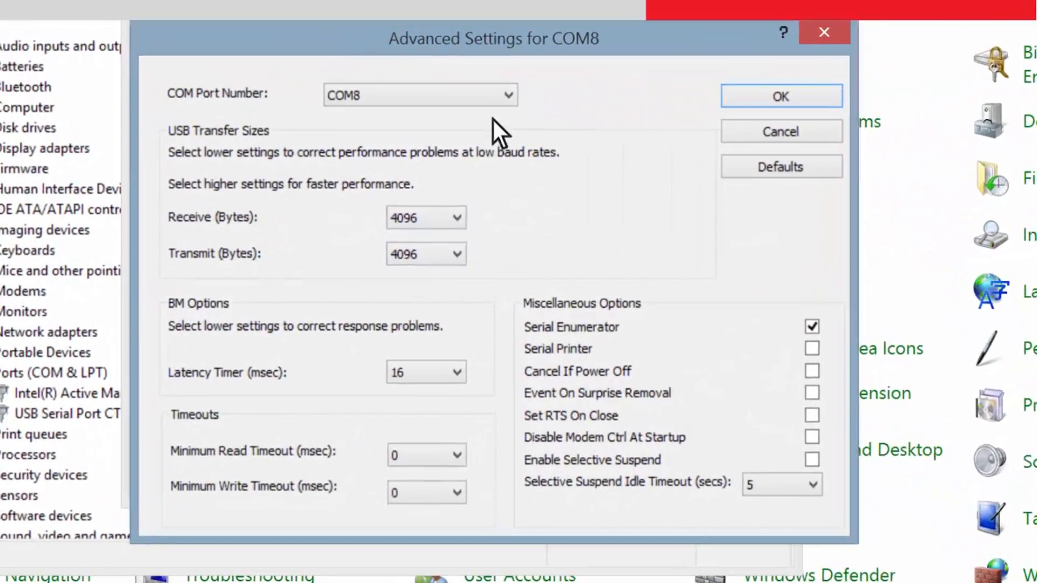
pyautogui.click(510, 94)
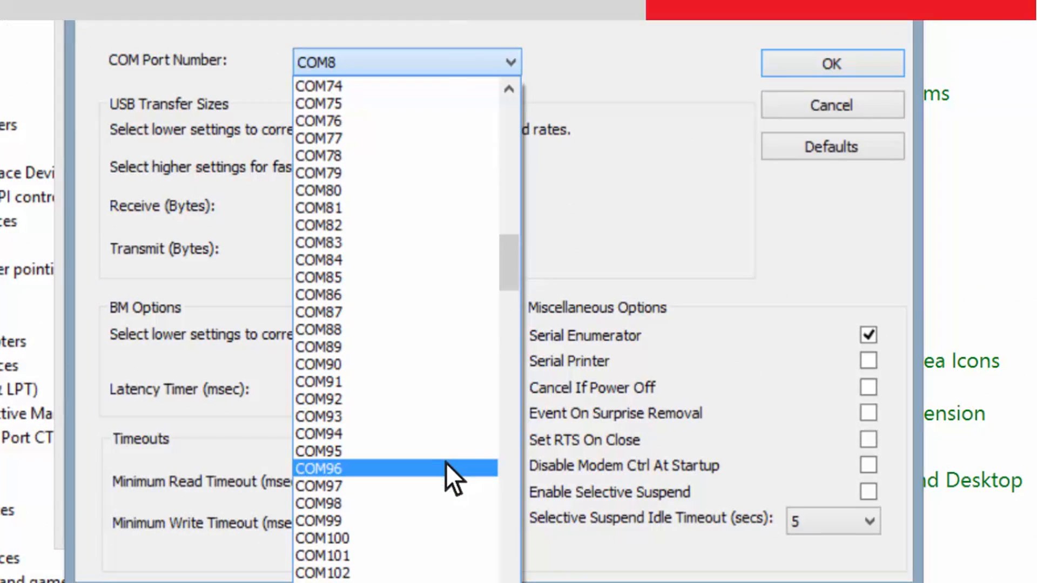
pyautogui.click(320, 468)
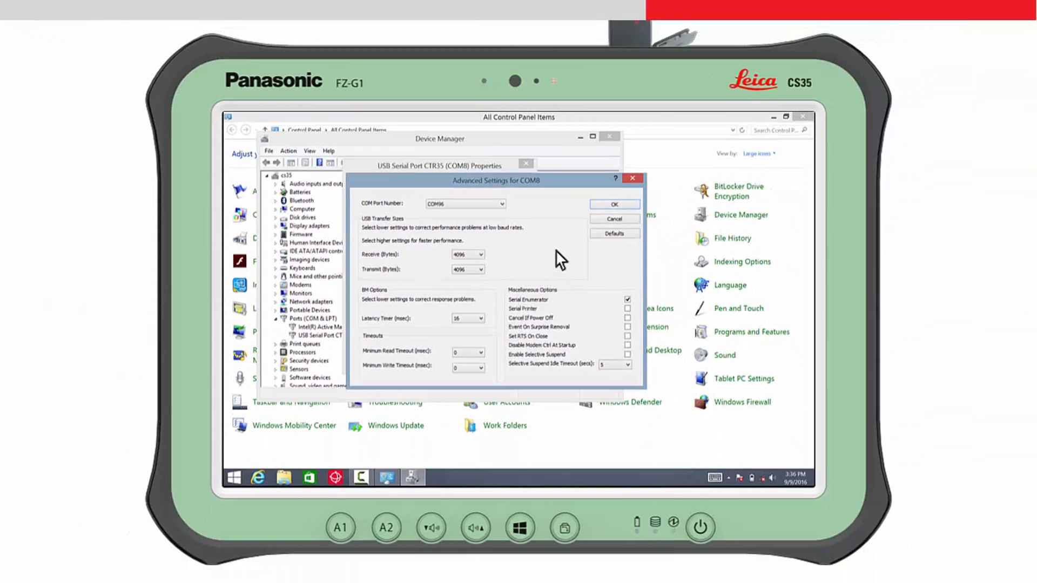
pyautogui.click(614, 204)
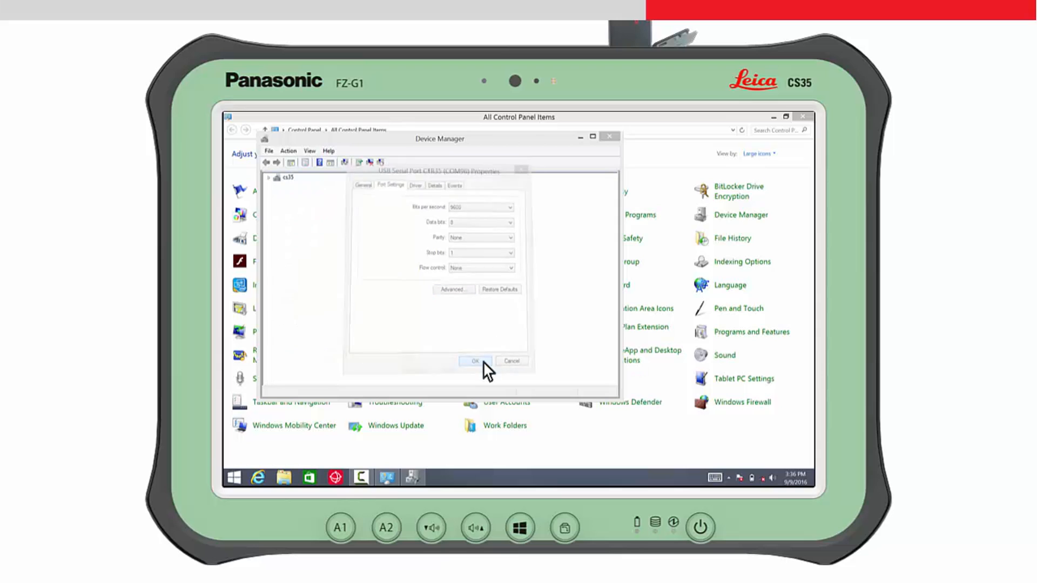
pyautogui.click(473, 361)
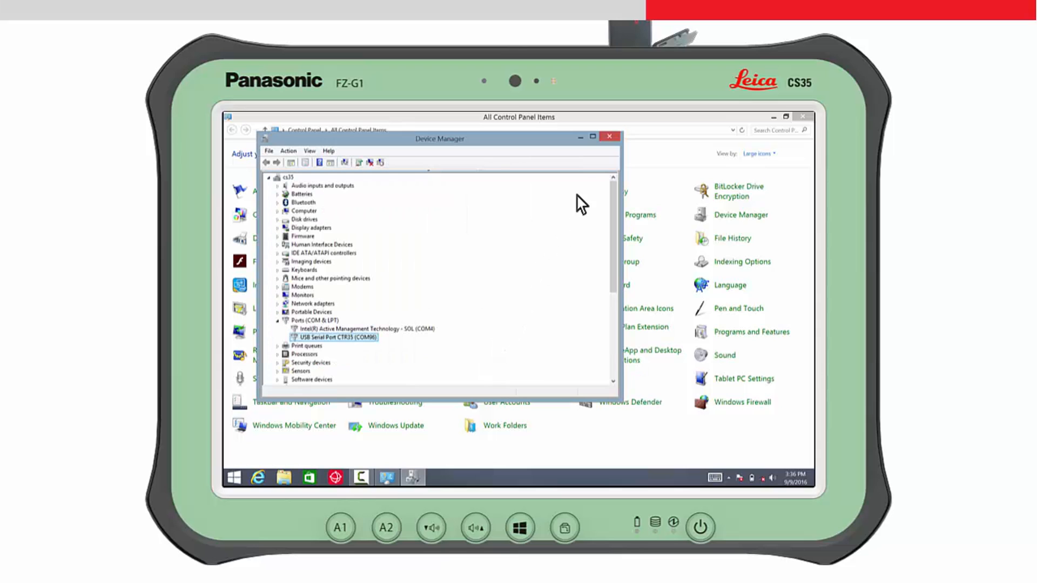
pyautogui.click(608, 137)
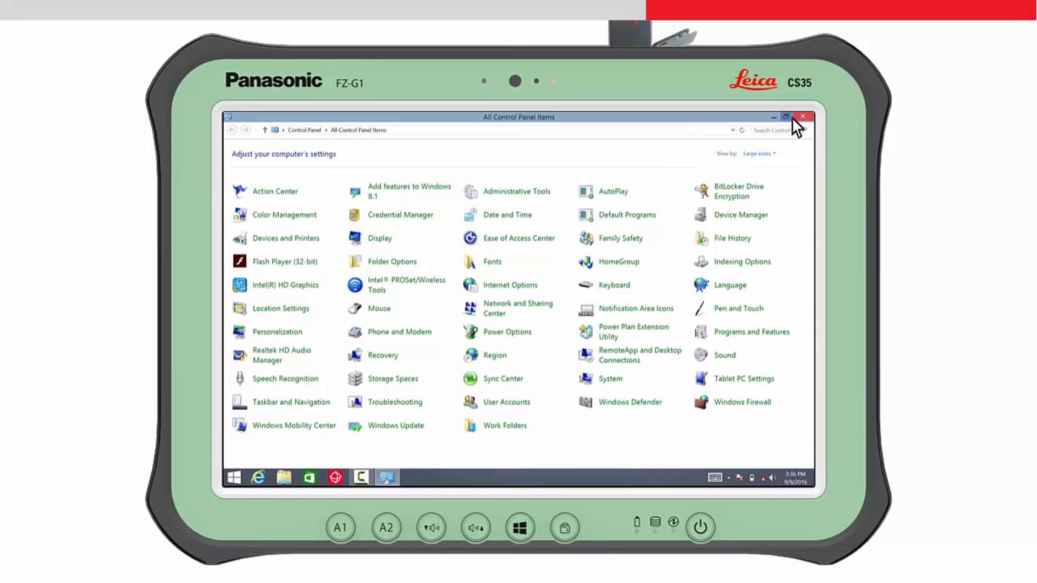
# - Close Control Panel and launch CTR35NetConnInstaller.exe from its desktop folder
pyautogui.click(803, 116)
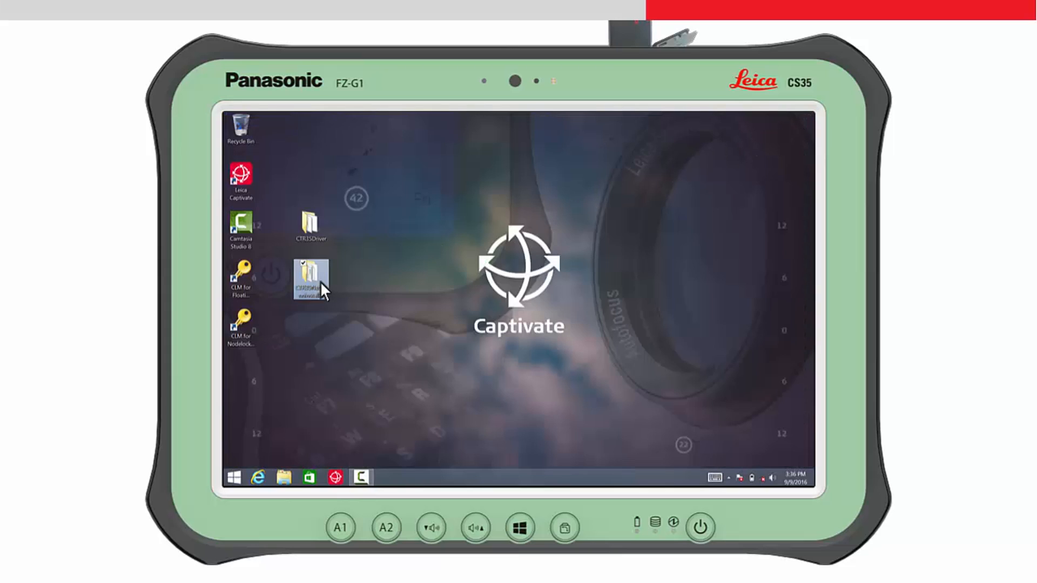
pyautogui.doubleClick(311, 274)
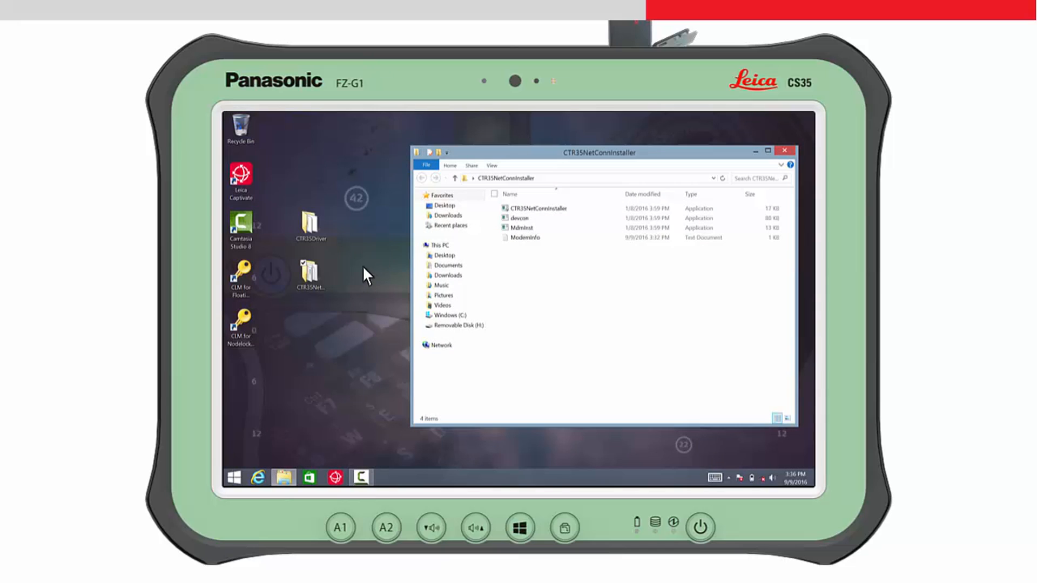
pyautogui.click(521, 218)
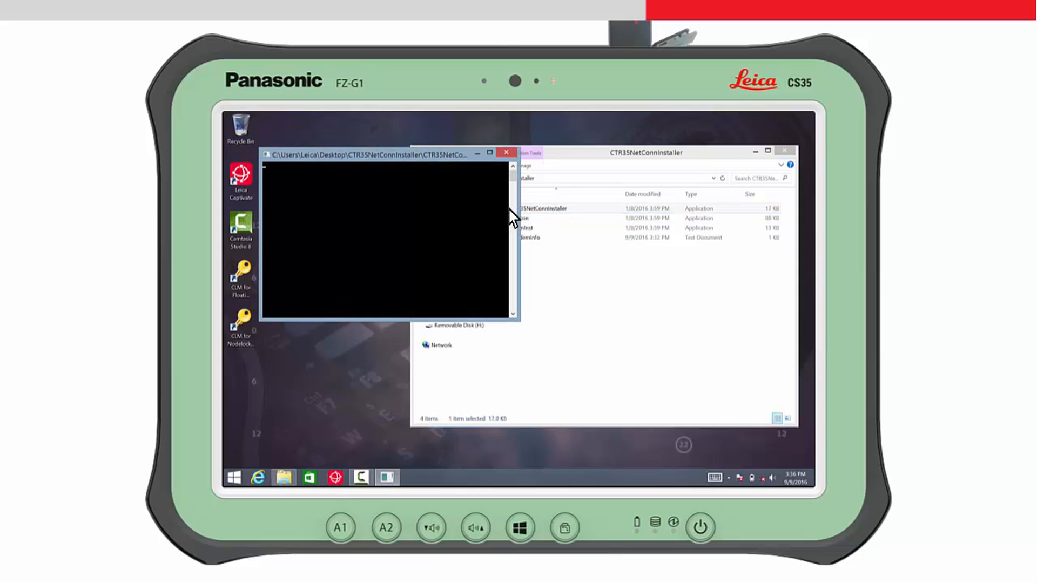
pyautogui.click(505, 152)
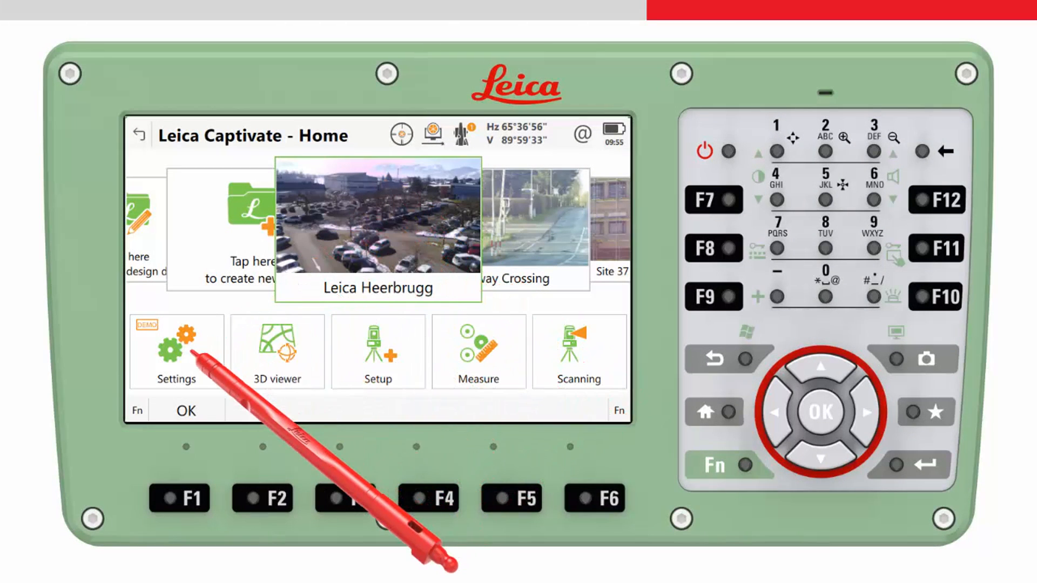
# - Run the instrument's CS connection wizard choosing Leica Captivate controller and radio handle connection
pyautogui.click(175, 350)
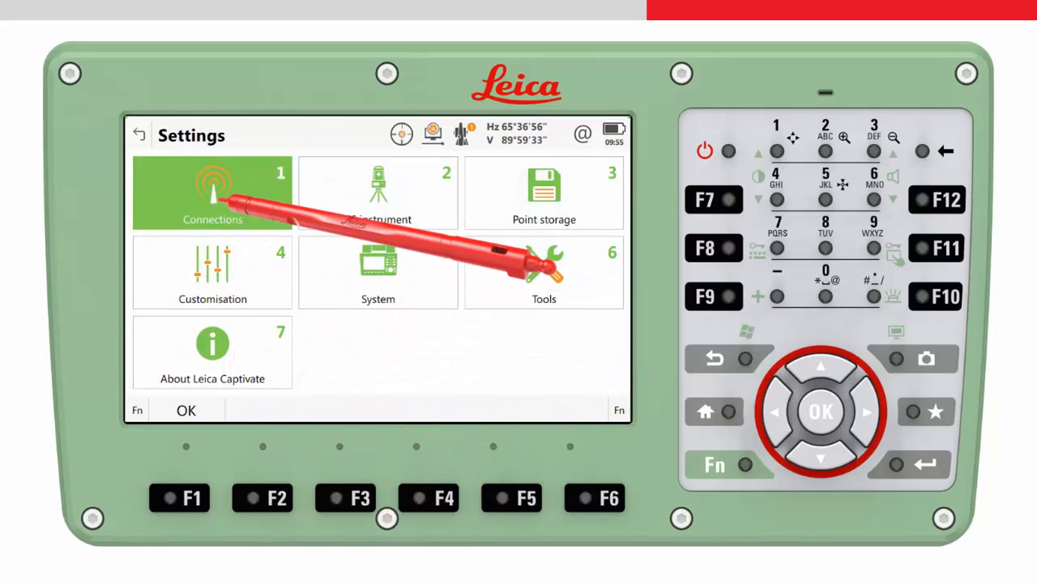
pyautogui.click(212, 193)
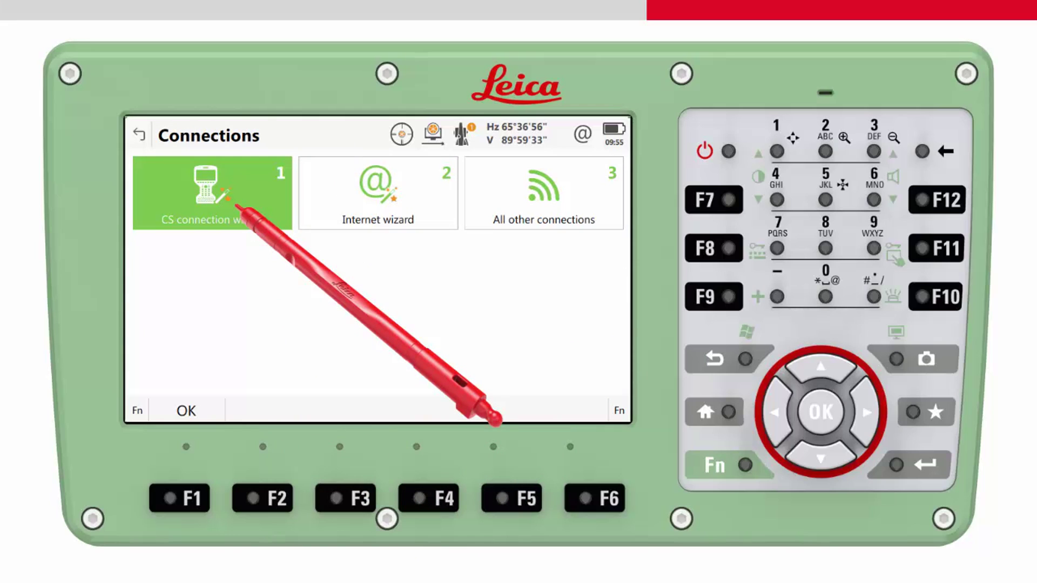
pyautogui.click(211, 192)
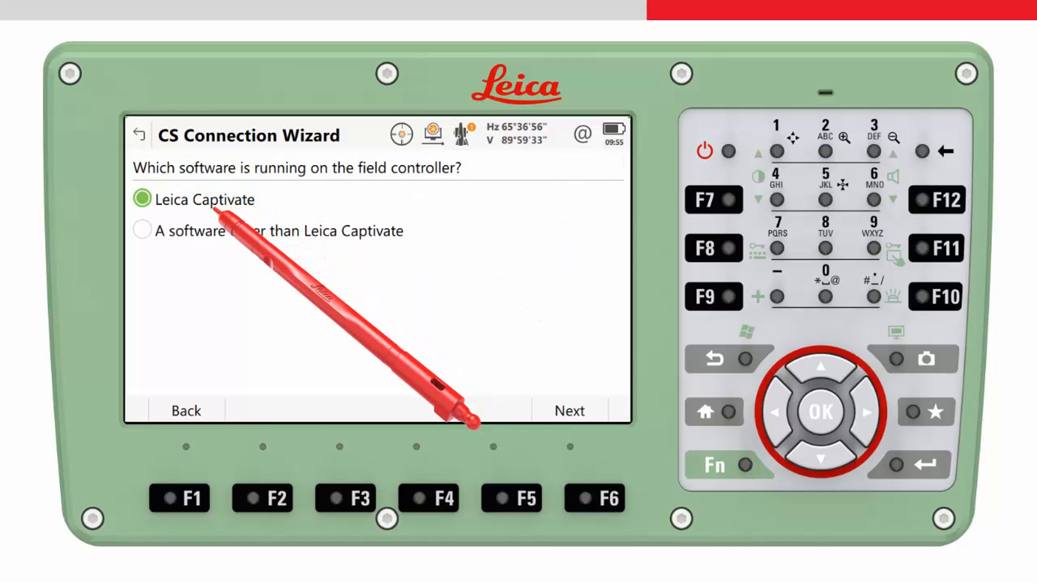
pyautogui.click(568, 411)
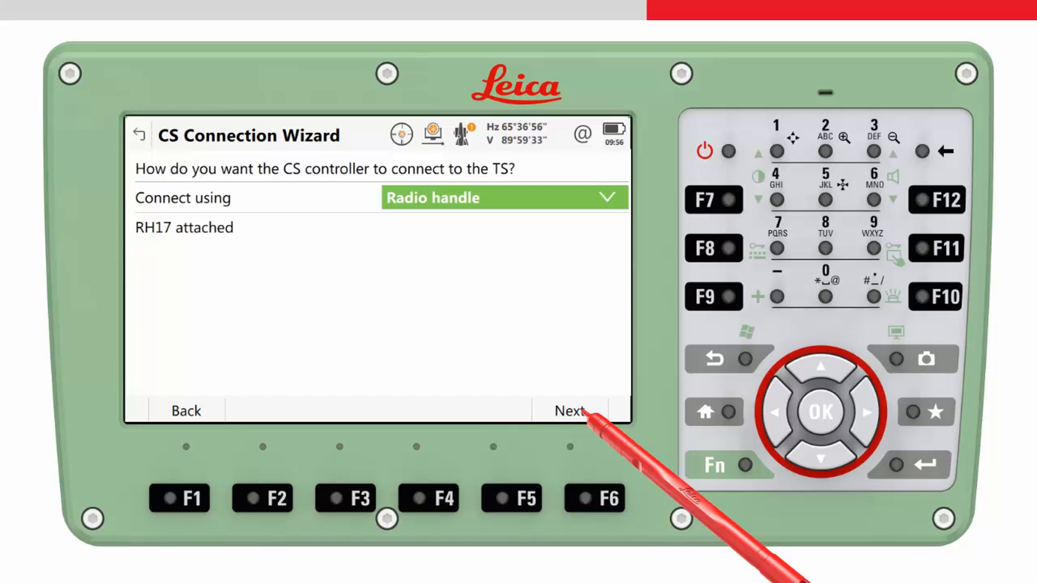
pyautogui.click(569, 410)
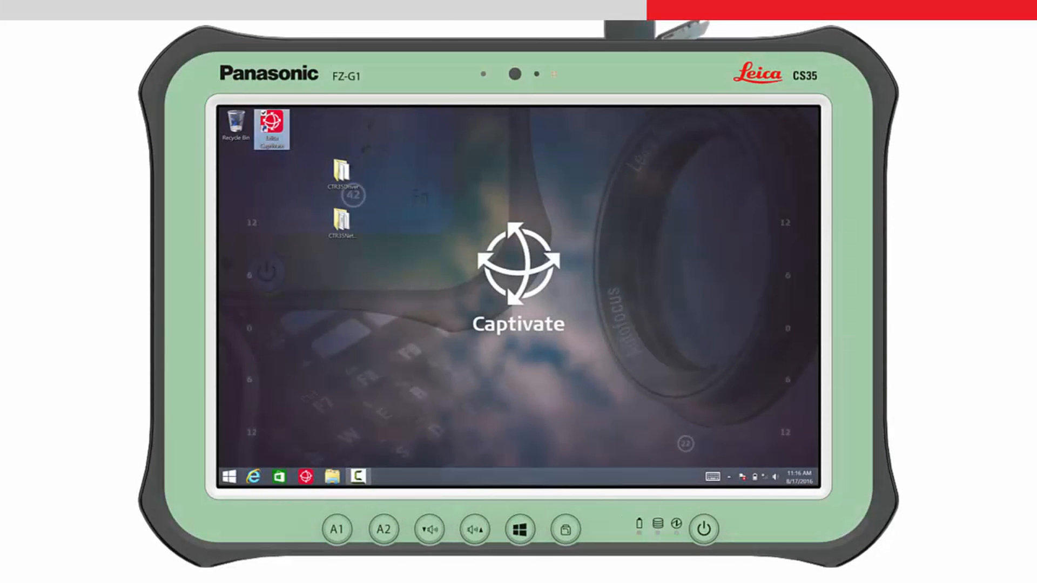
# - Launch Leica Captivate from the tablet desktop shortcut and reach its Home screen
pyautogui.doubleClick(273, 125)
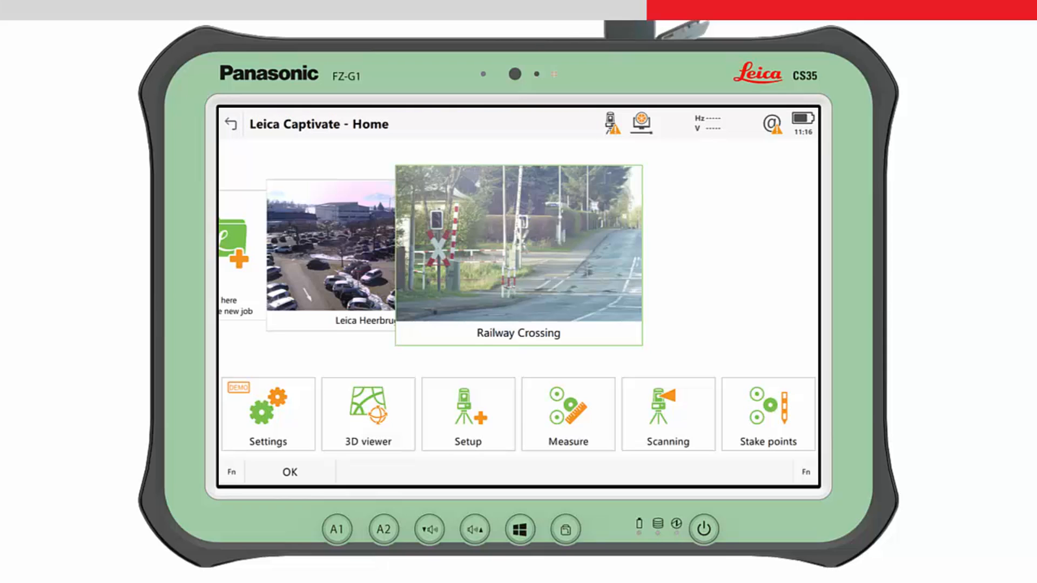
pyautogui.moveTo(277, 408)
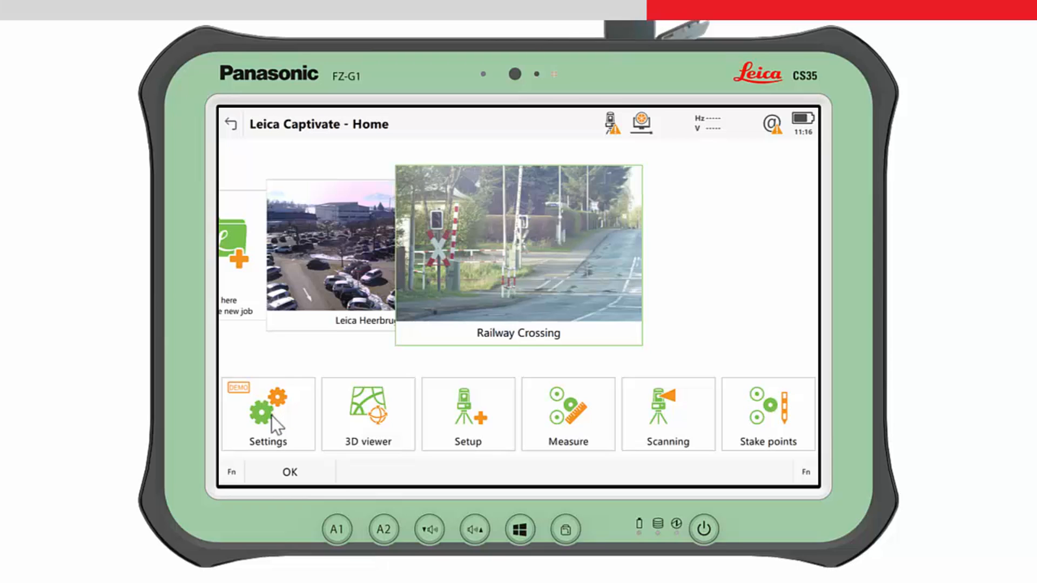
# - Run the TS connection wizard keeping Leica MS60 with CTR35 LRBT Stick
pyautogui.click(268, 414)
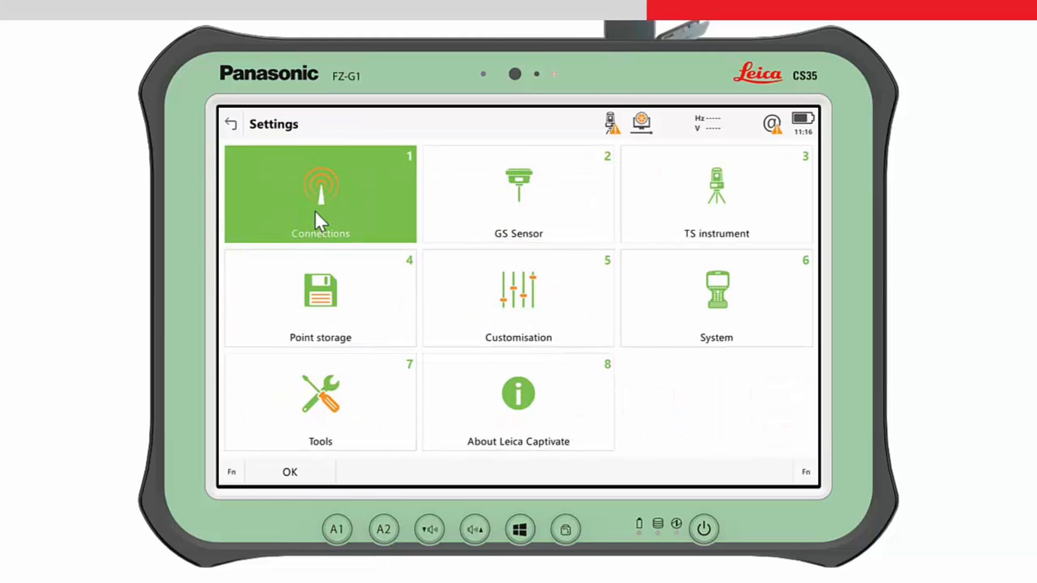
pyautogui.click(320, 194)
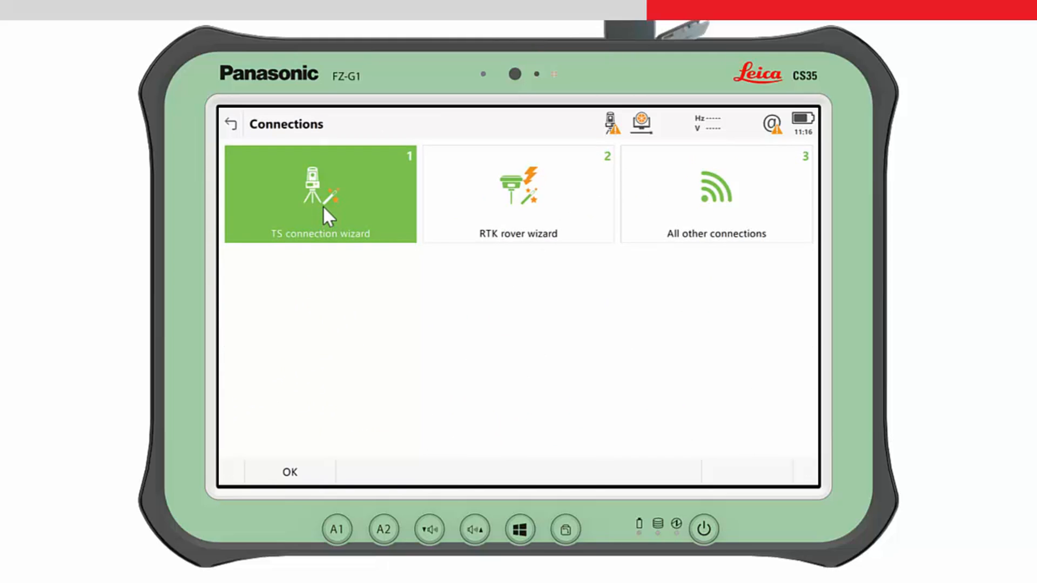
pyautogui.click(320, 193)
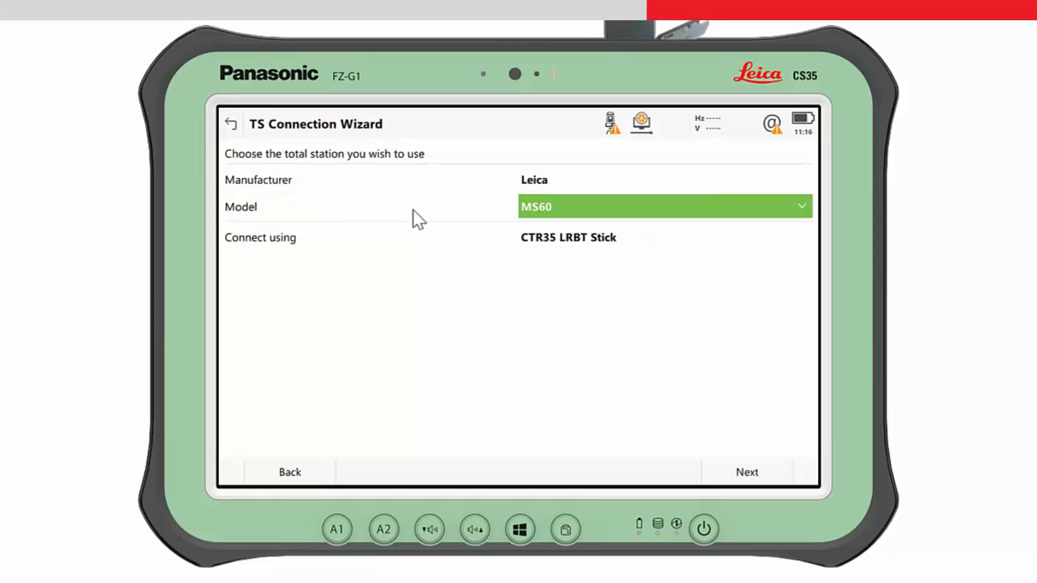
pyautogui.moveTo(559, 257)
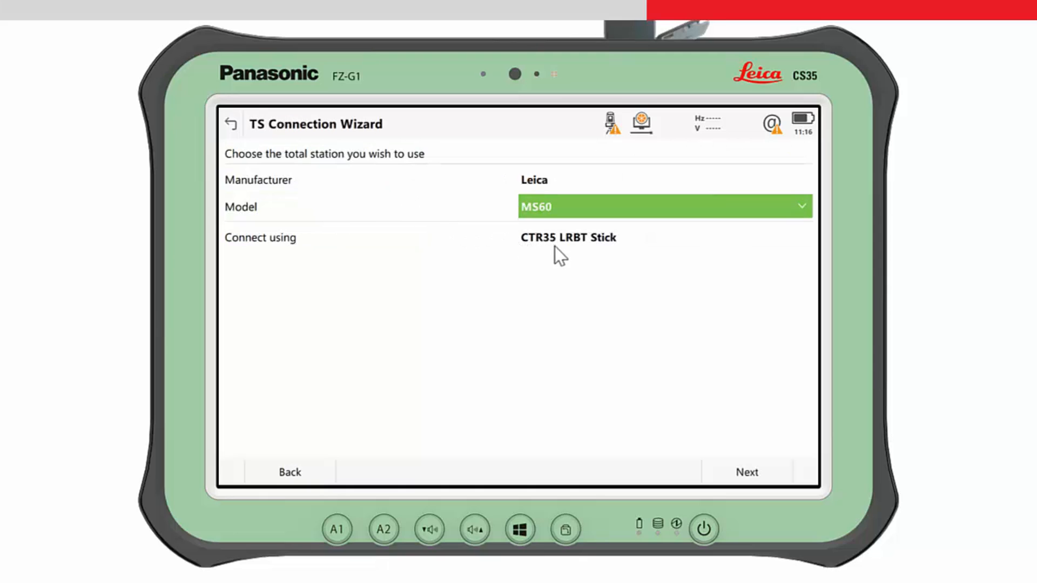
pyautogui.moveTo(623, 253)
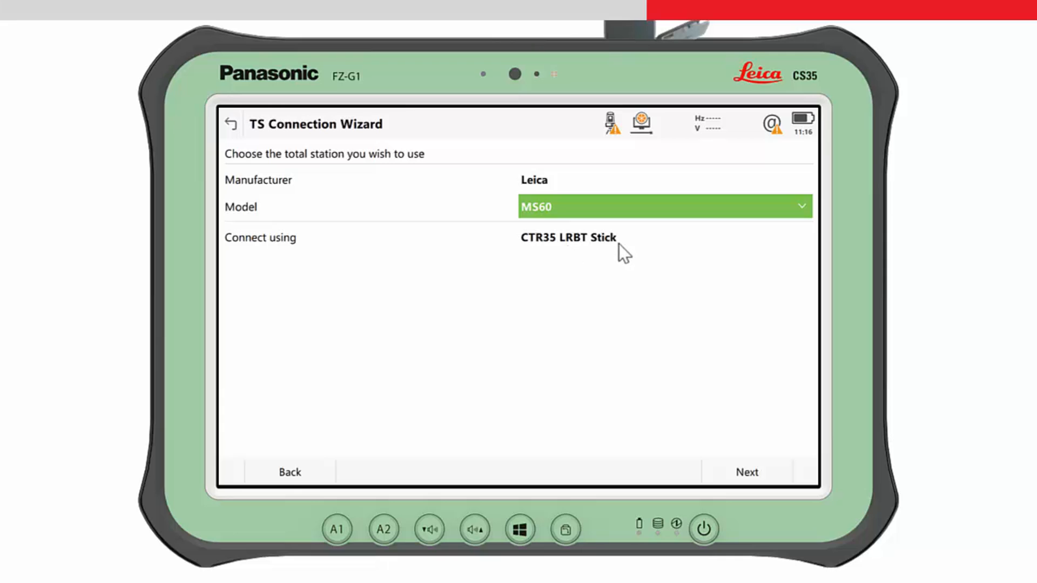
pyautogui.moveTo(561, 221)
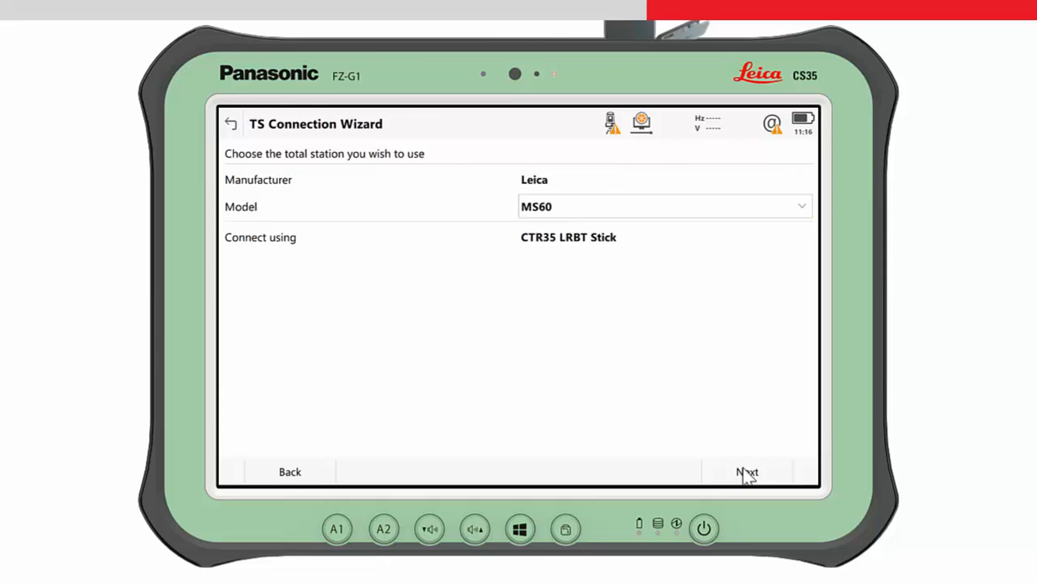
pyautogui.click(747, 472)
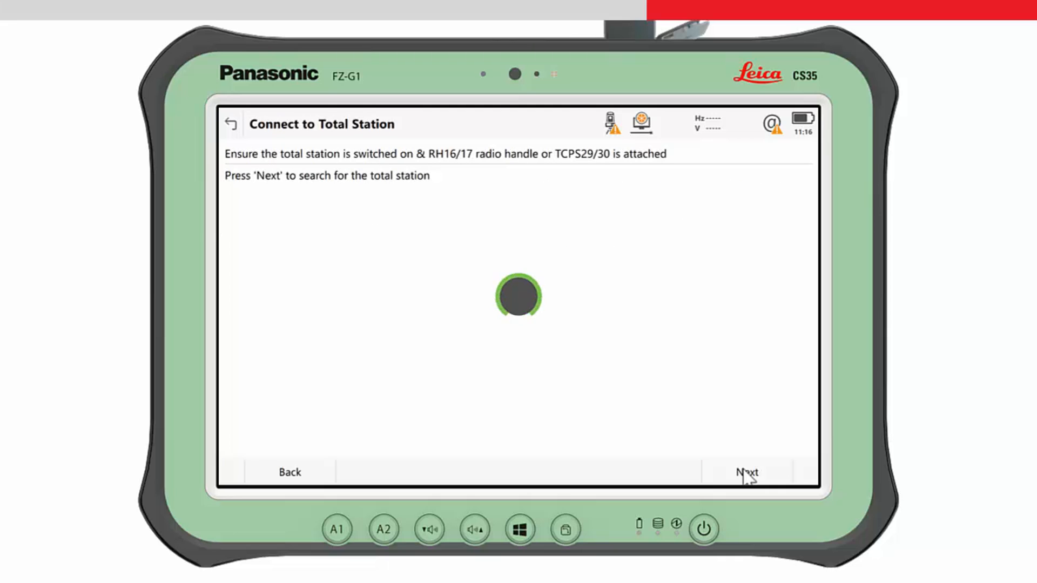
# - Search for the total station, connect via radio handle RH_882590 and finish the wizard
pyautogui.click(748, 472)
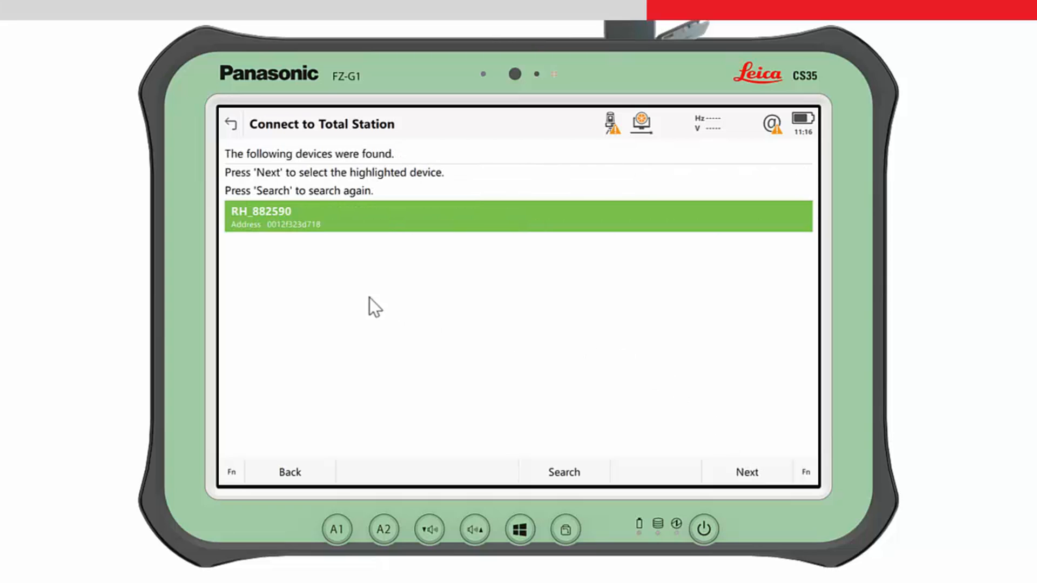
pyautogui.moveTo(275, 228)
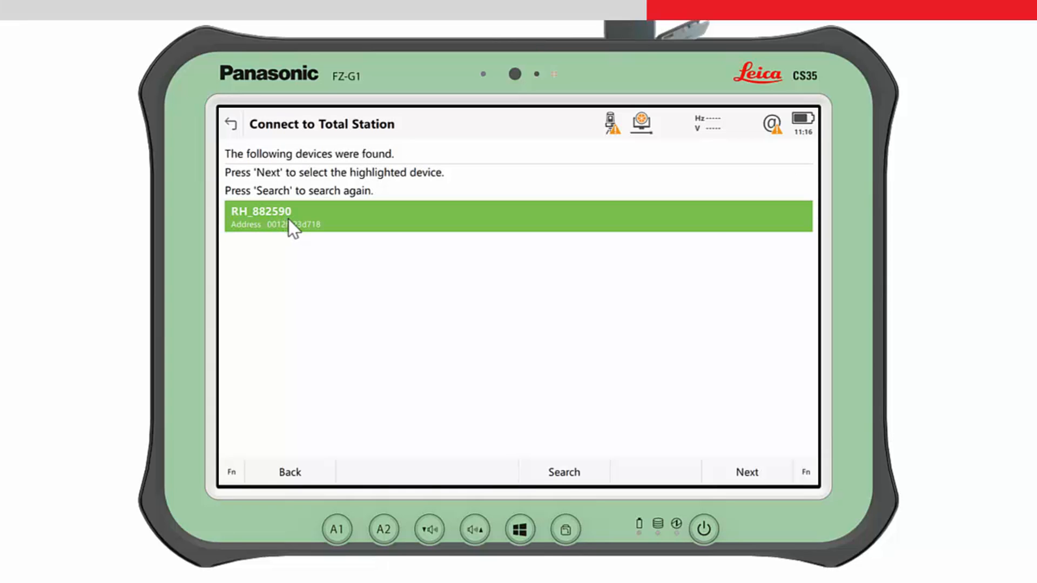
pyautogui.moveTo(739, 440)
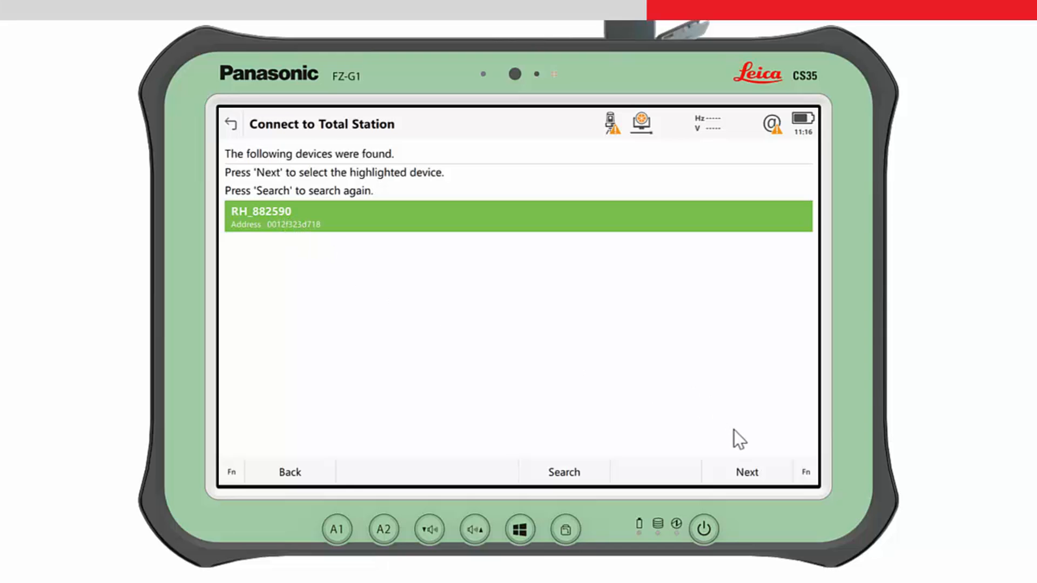
pyautogui.click(746, 472)
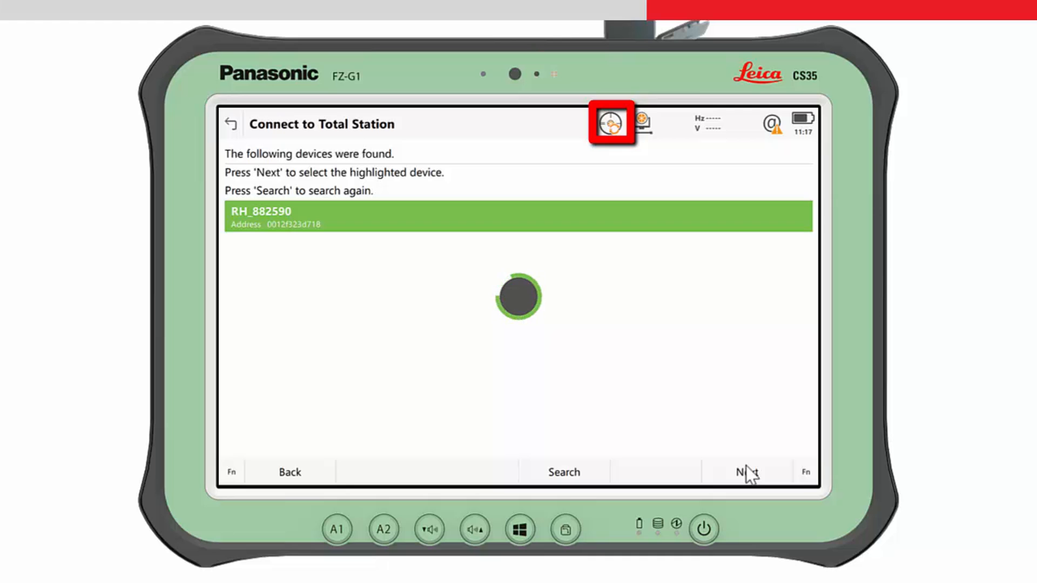
pyautogui.click(748, 472)
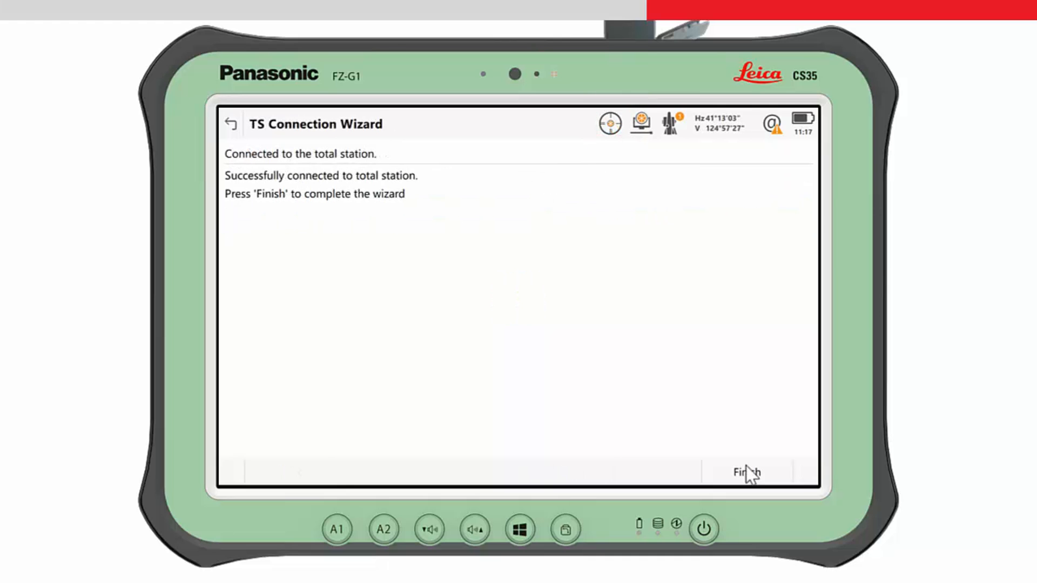
pyautogui.click(747, 473)
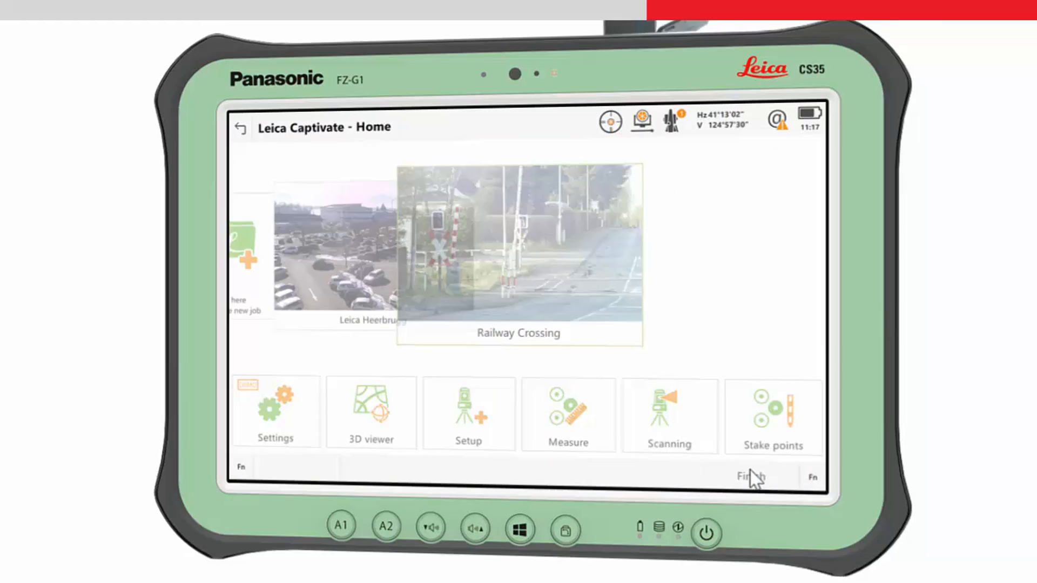